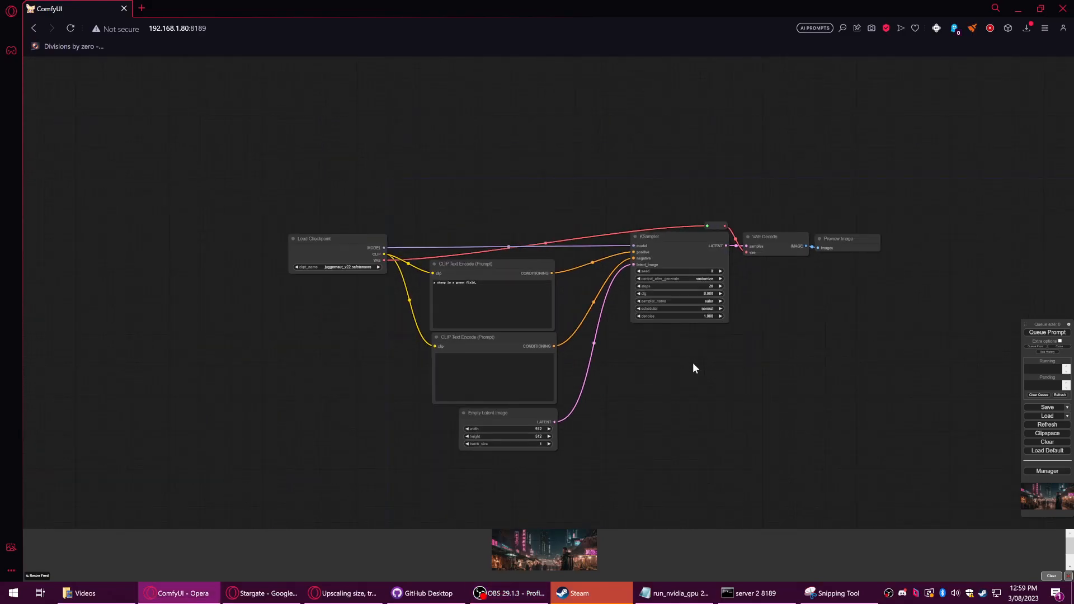
- Move Preview Image beside VAE Decode and pull a new link from the decoded IMAGE output
left_click_drag(695, 368, 631, 360)
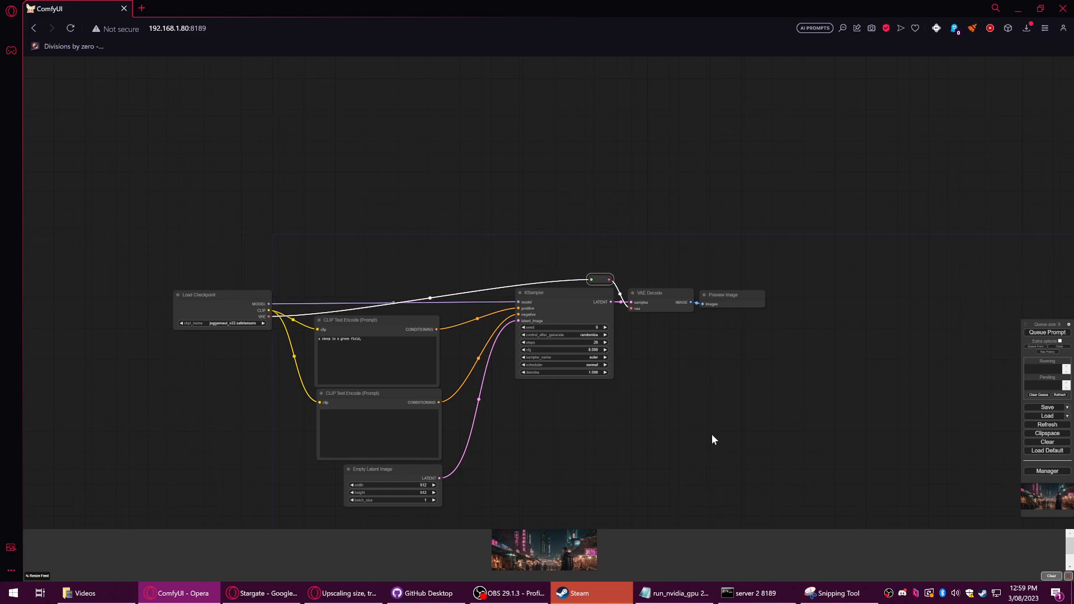
mouse_move(553, 293)
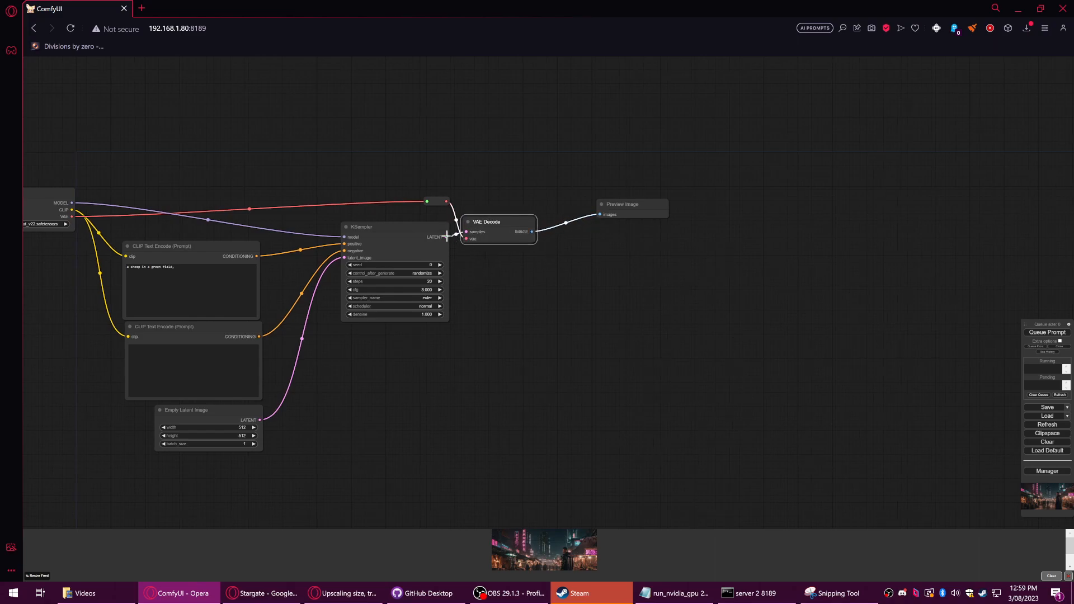
left_click_drag(447, 237, 506, 284)
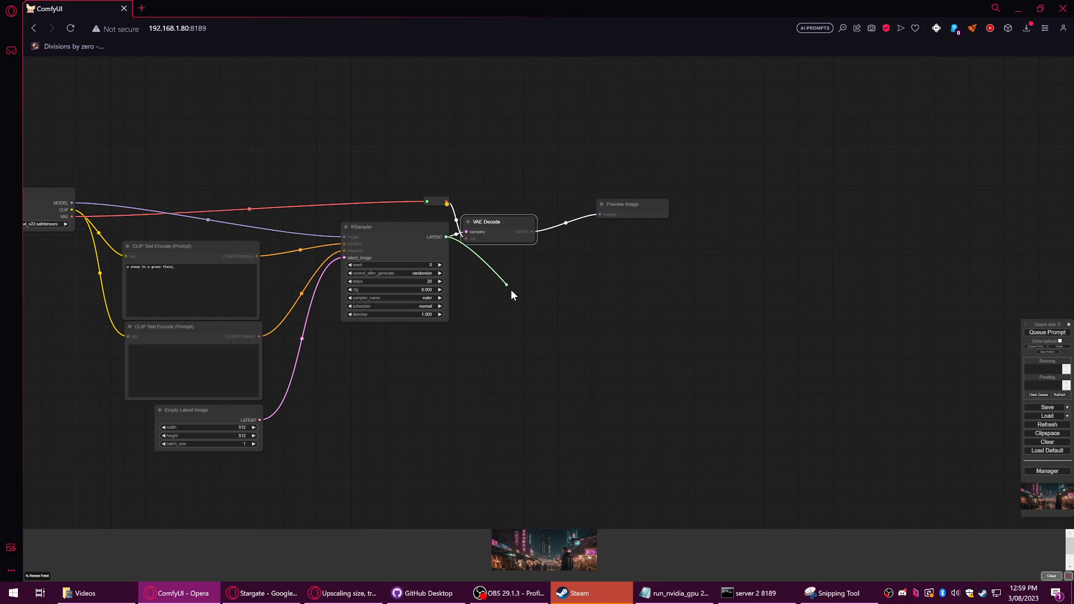
mouse_move(484, 266)
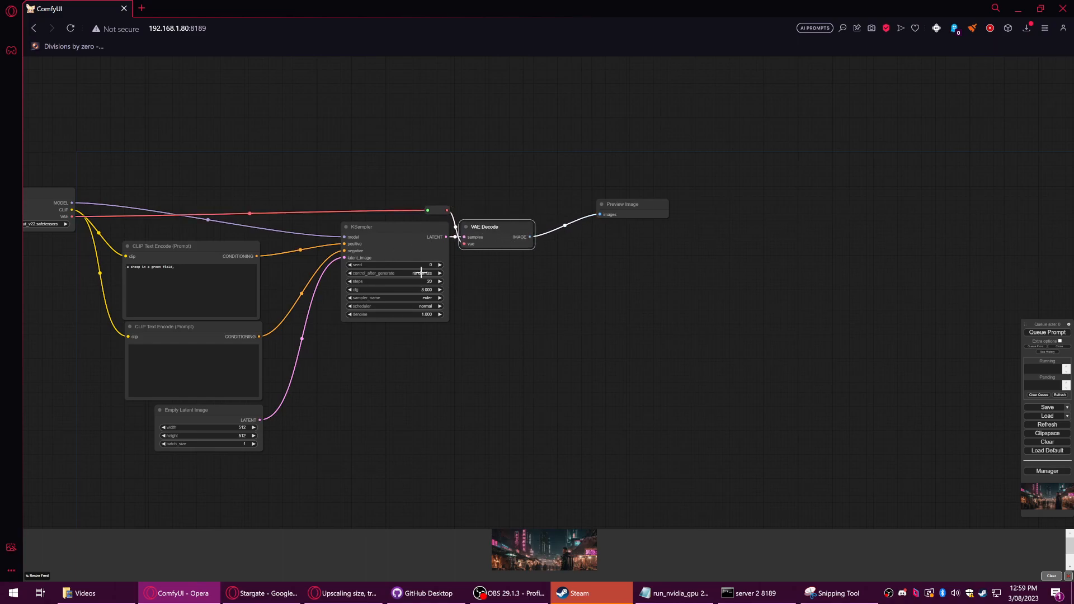
left_click_drag(622, 204, 603, 223)
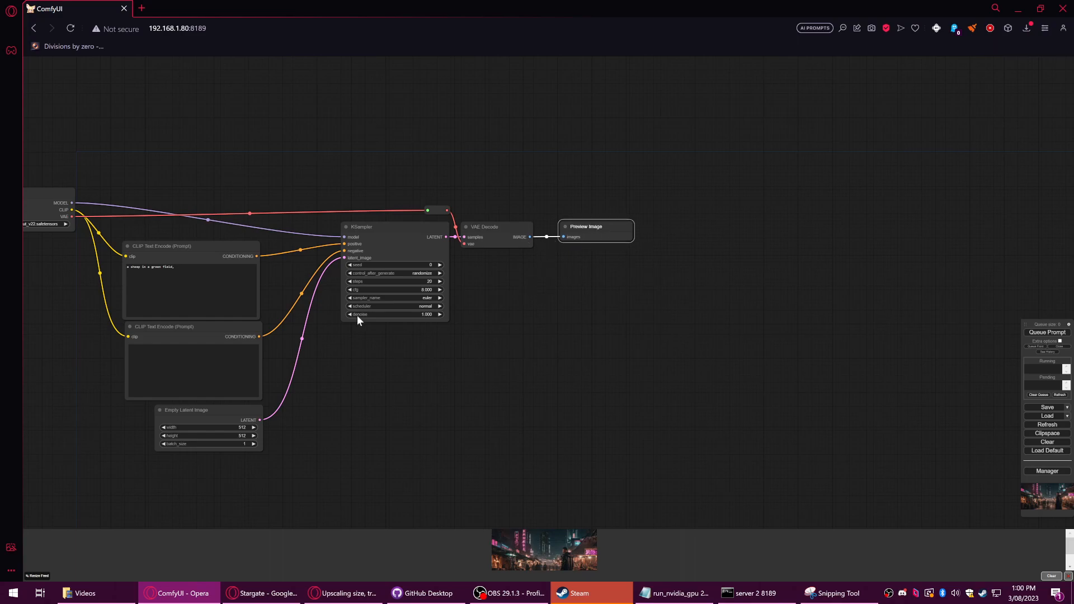
left_click_drag(531, 236, 558, 286)
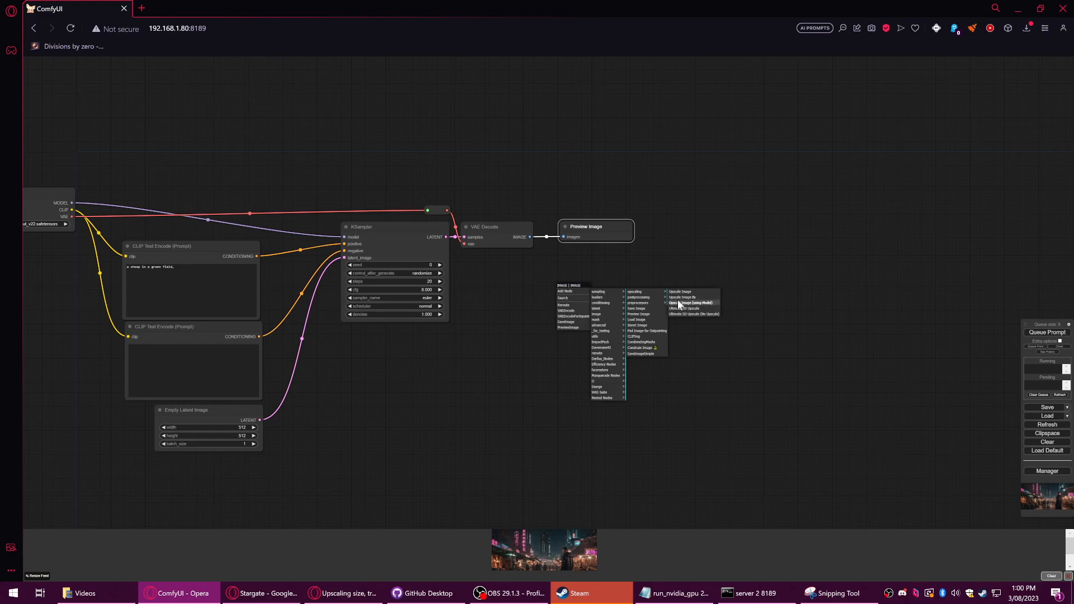
- Add Upscale Image (using Model) beside Load Upscale Model, with a Preview Image on its output
left_click(691, 302)
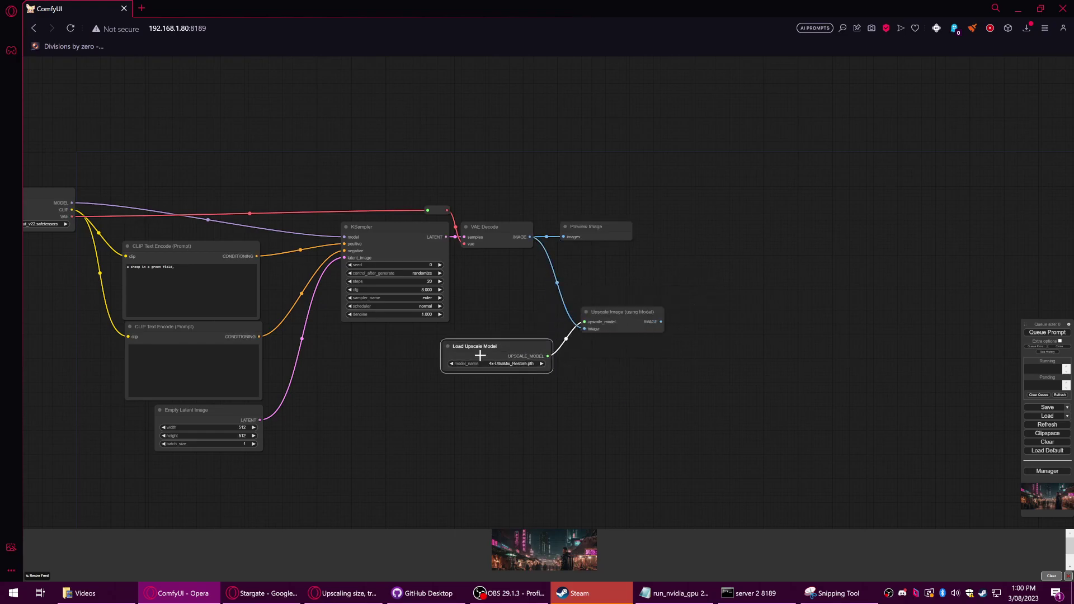
left_click_drag(480, 355, 484, 350)
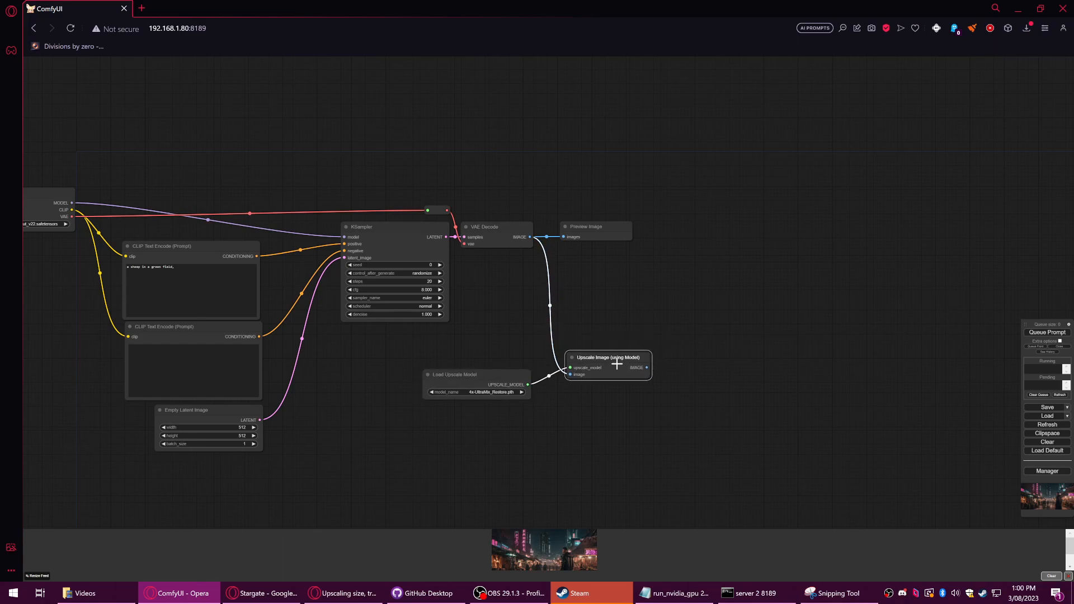
left_click_drag(606, 357, 596, 372)
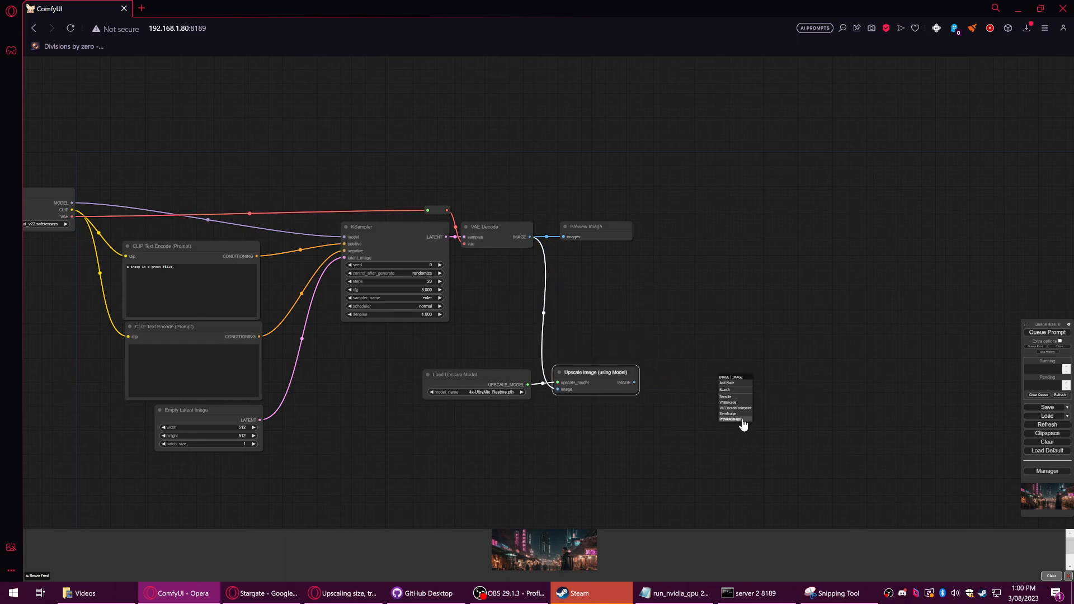
left_click(730, 419)
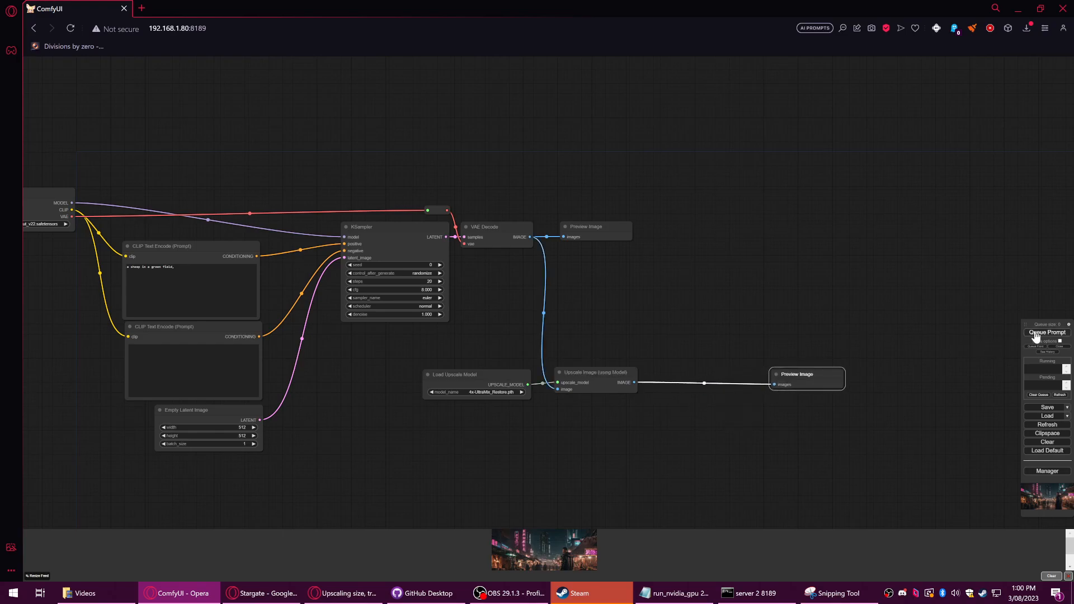
- Queue the workflow to generate the green sheep field and its upscaled preview
left_click(1048, 332)
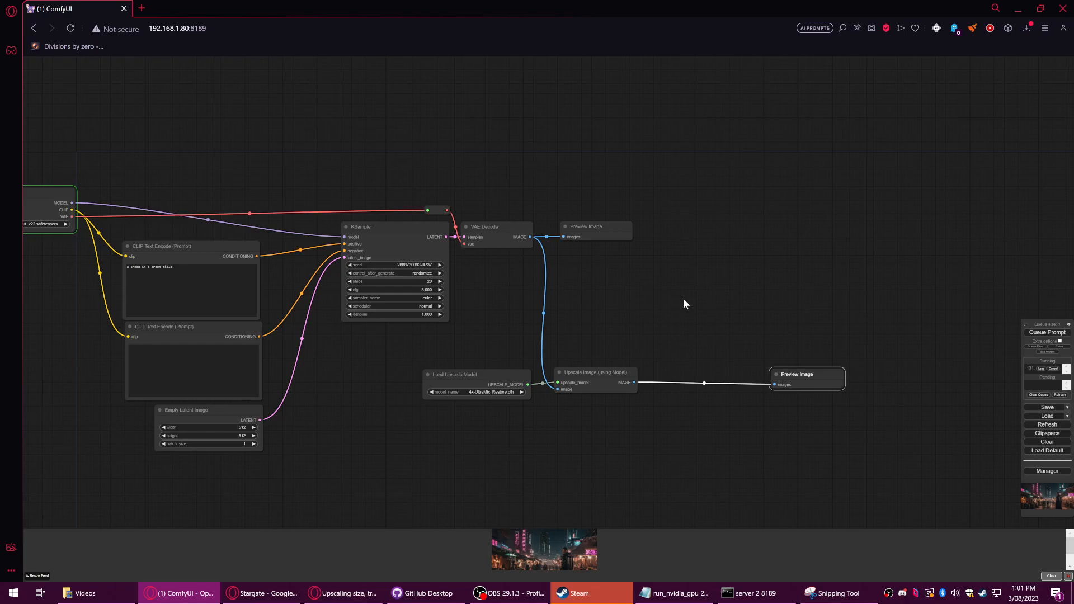
left_click(391, 227)
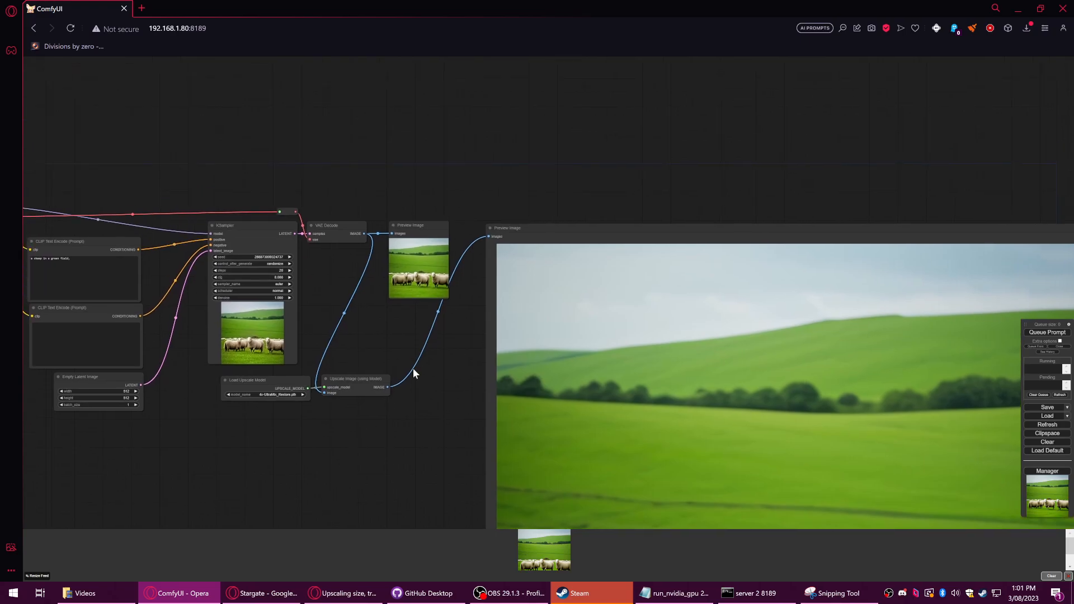
- Pan to the generated images and move the large upscaled preview aside to compare both
left_click_drag(507, 227, 709, 255)
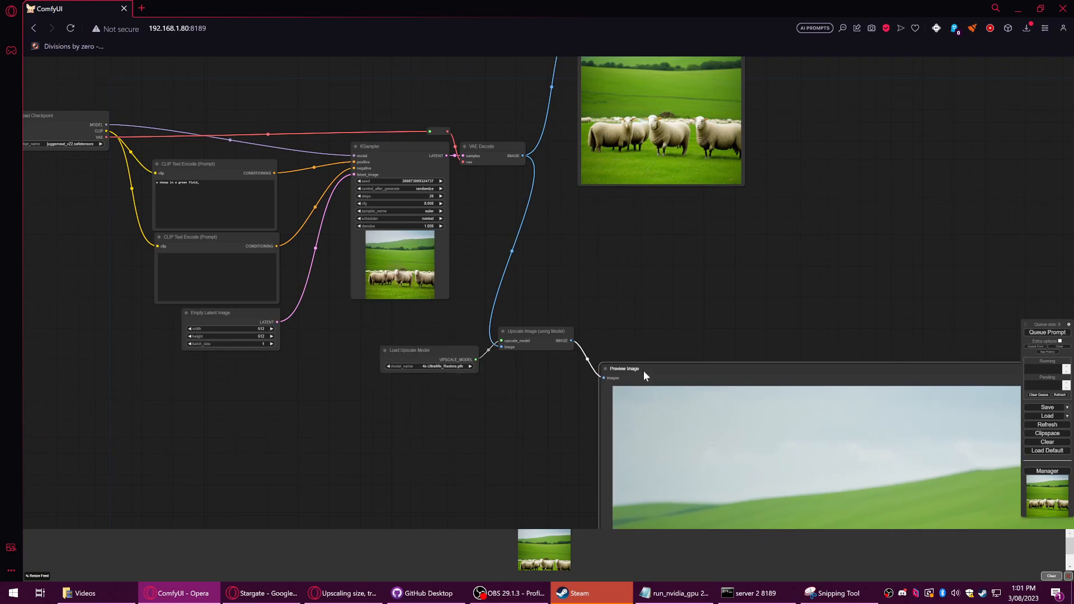
left_click_drag(624, 368, 647, 355)
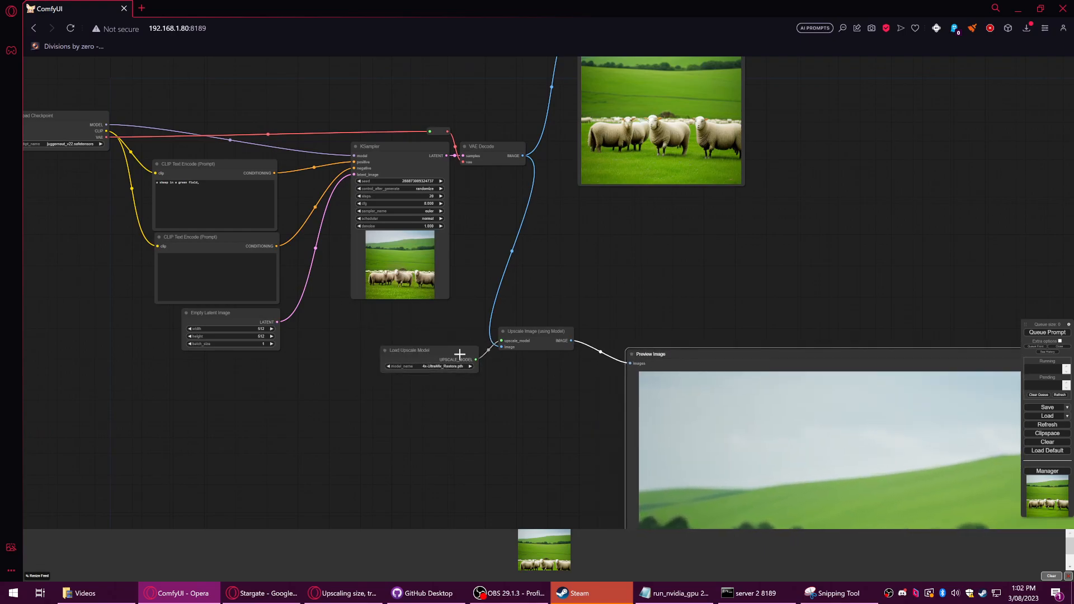
left_click_drag(534, 332, 543, 339)
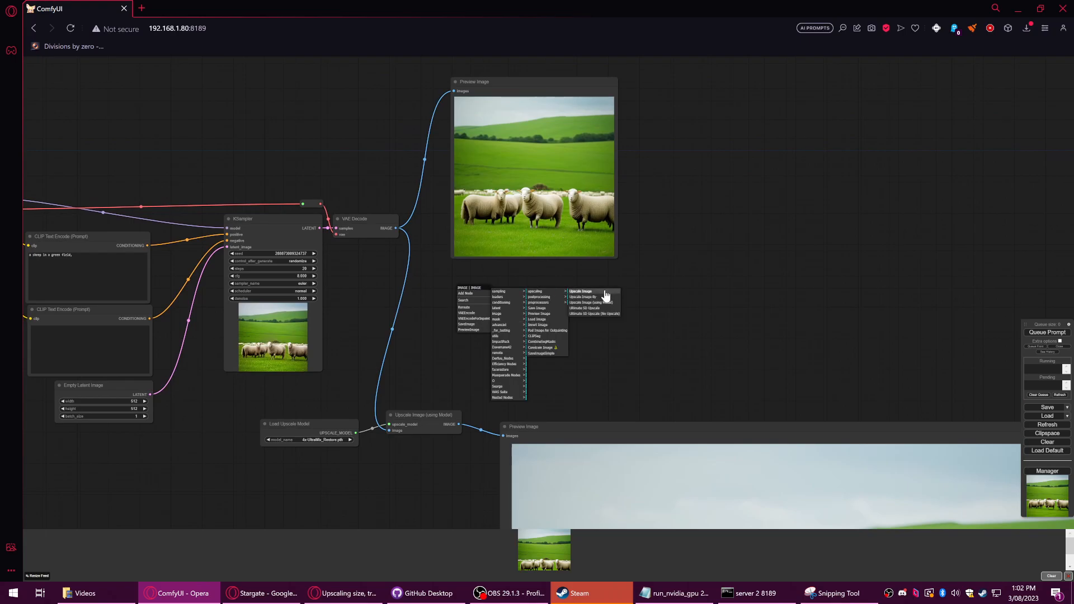
- Add a plain Upscale Image node from the decoded image and shift it right
left_click(581, 291)
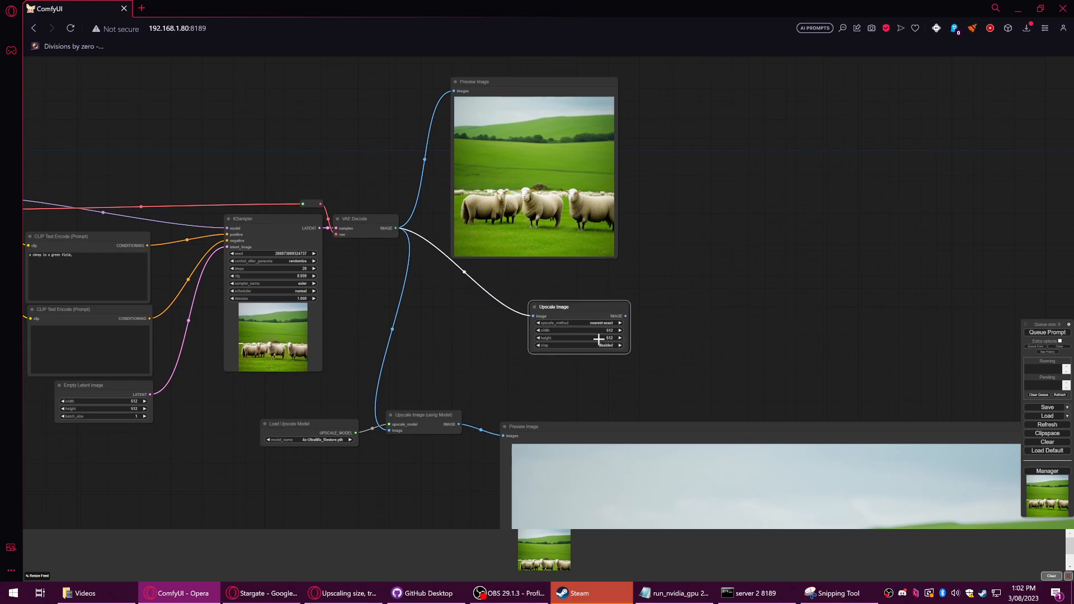
mouse_move(574, 323)
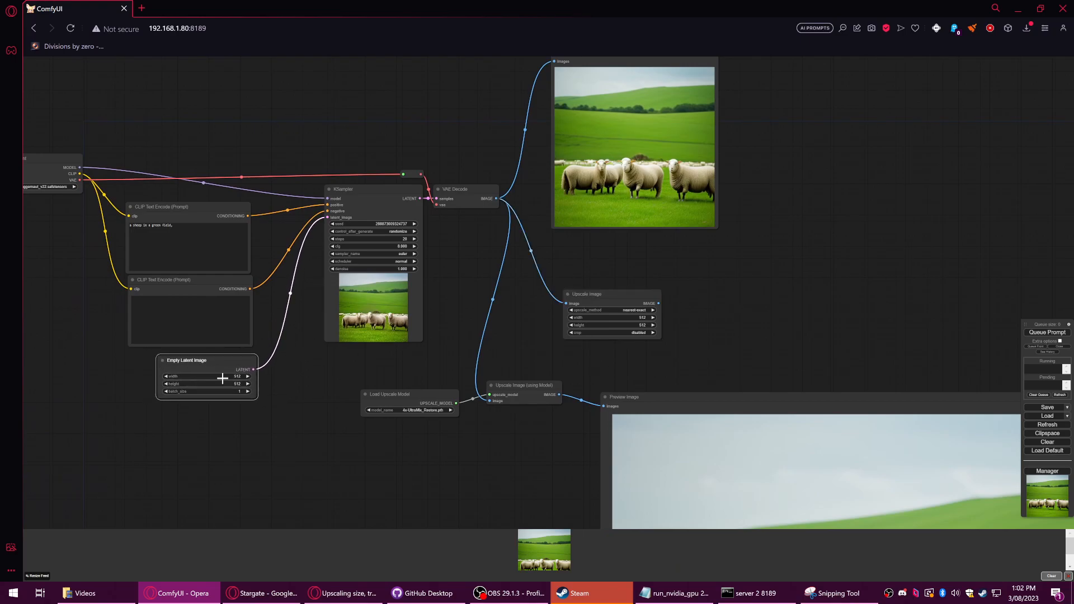
mouse_move(194, 382)
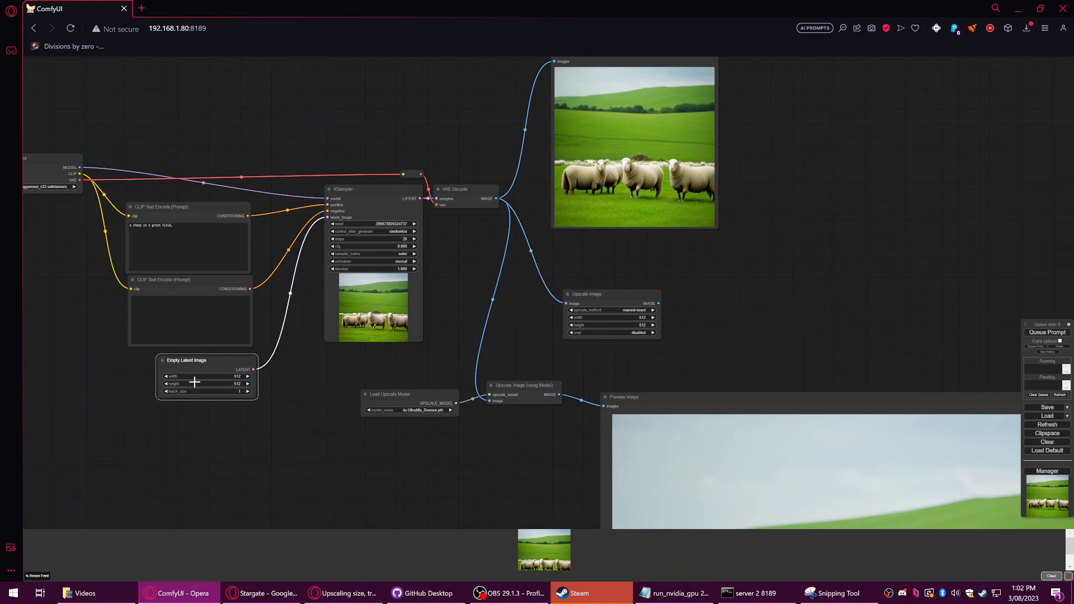
mouse_move(610, 299)
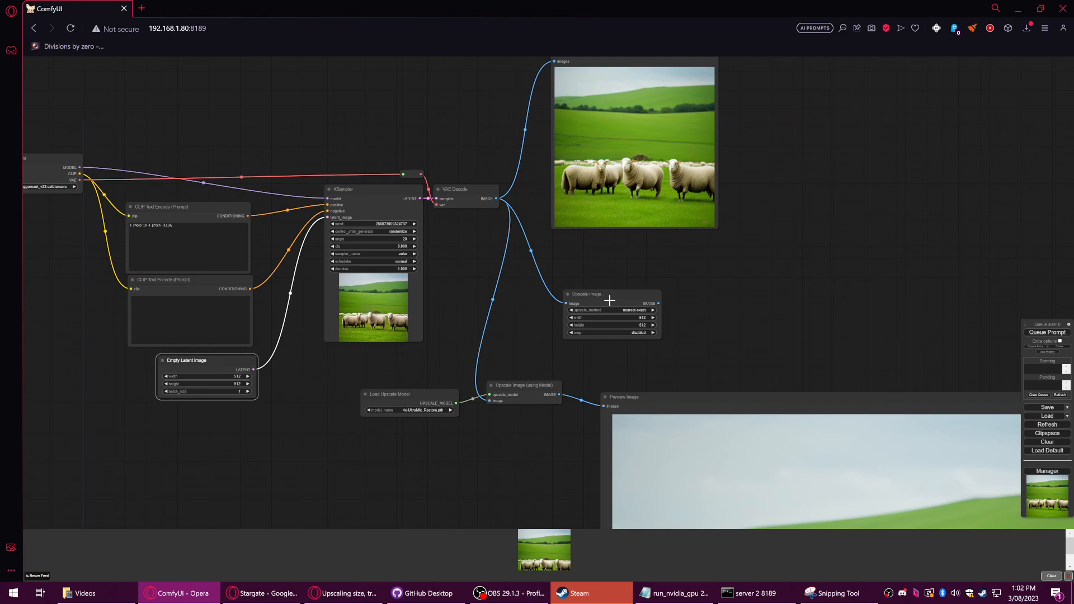
left_click_drag(611, 294, 655, 271)
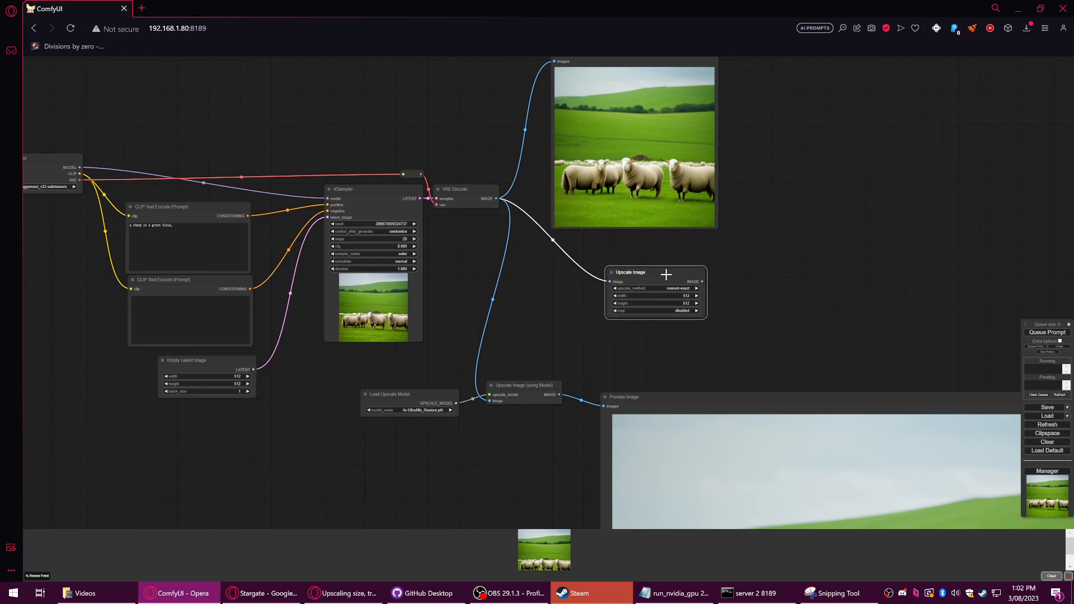
mouse_move(590, 301)
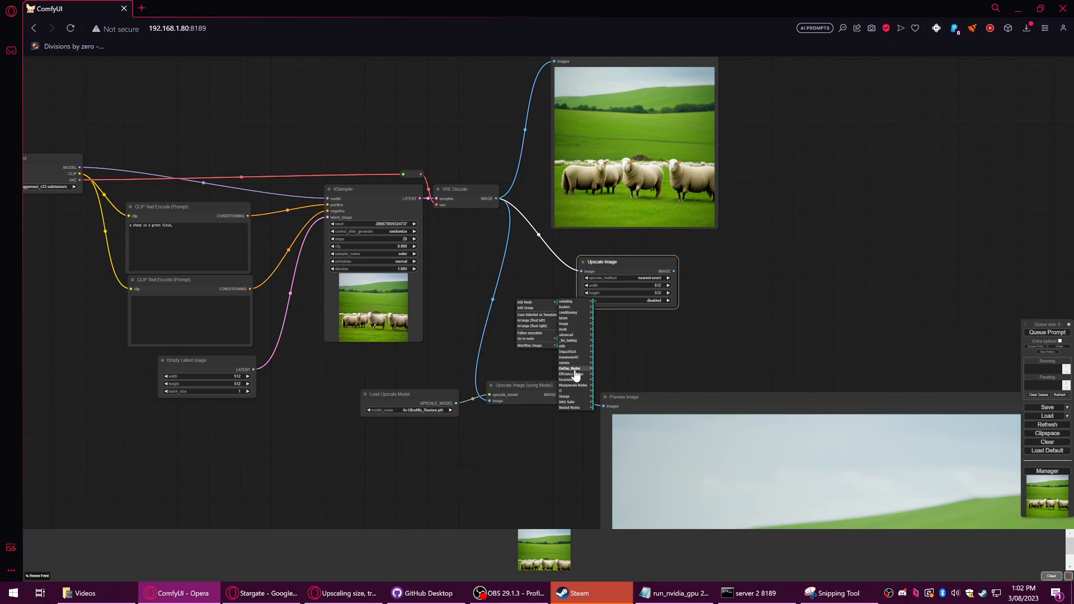
left_click(497, 242)
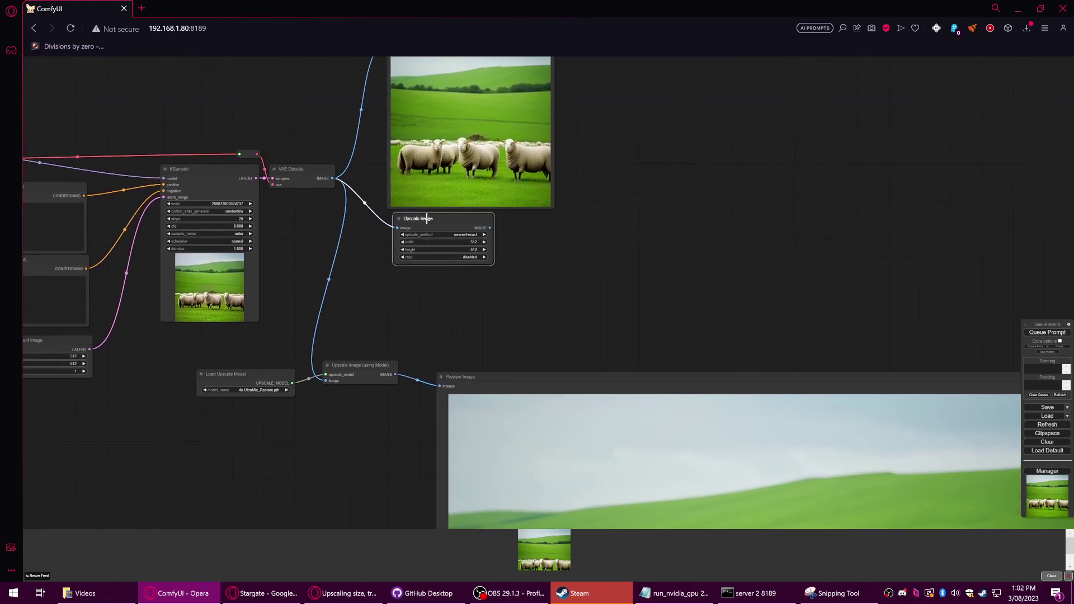
- Nudge the Upscale Image node into view and try center crop, leaving crop disabled
left_click_drag(418, 217, 444, 220)
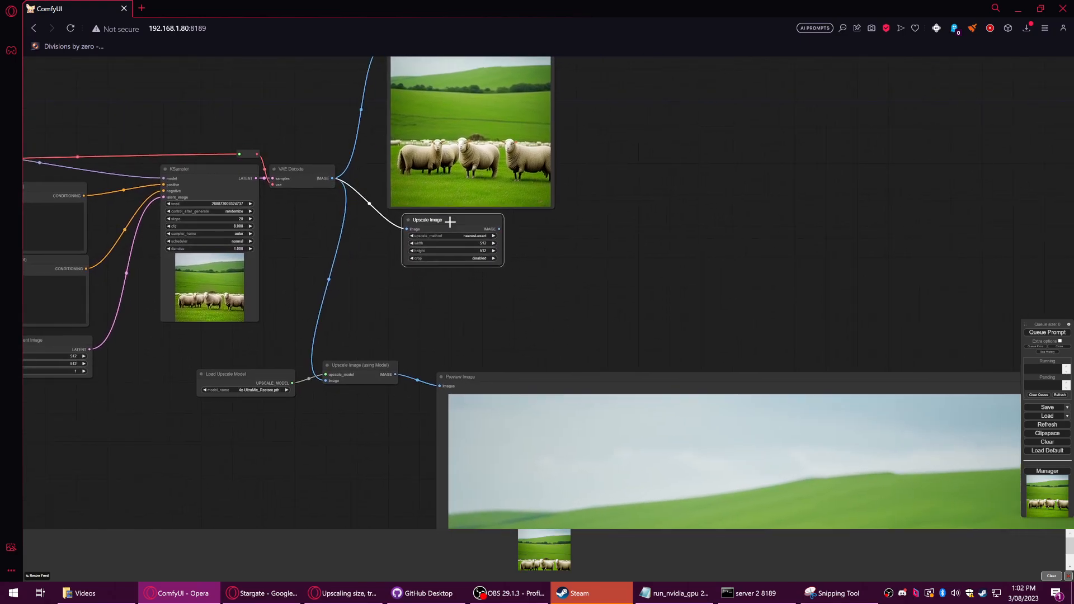
left_click_drag(450, 219, 443, 222)
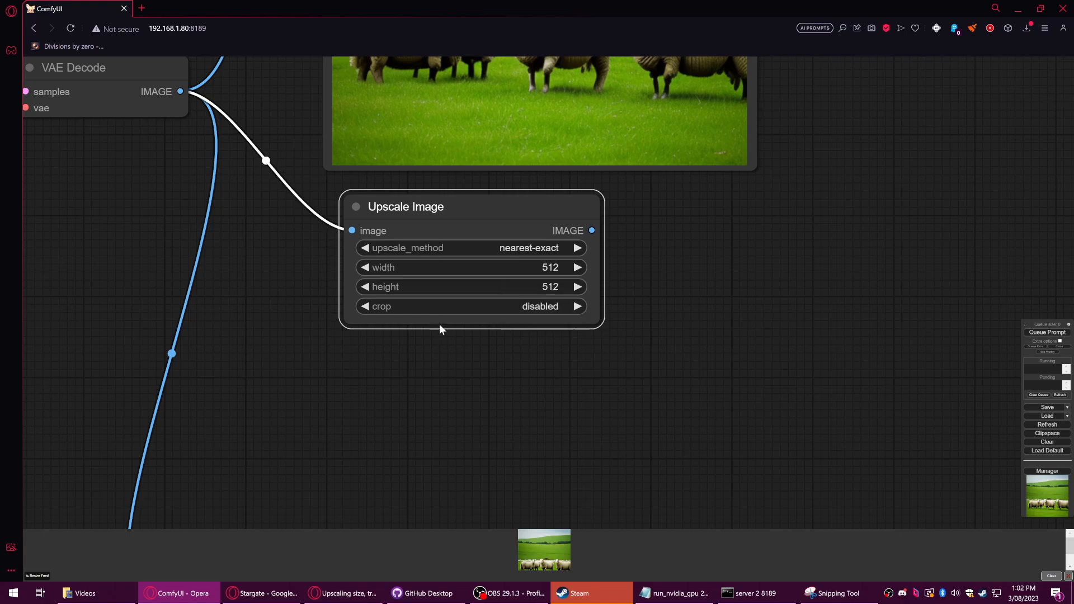
mouse_move(493, 311)
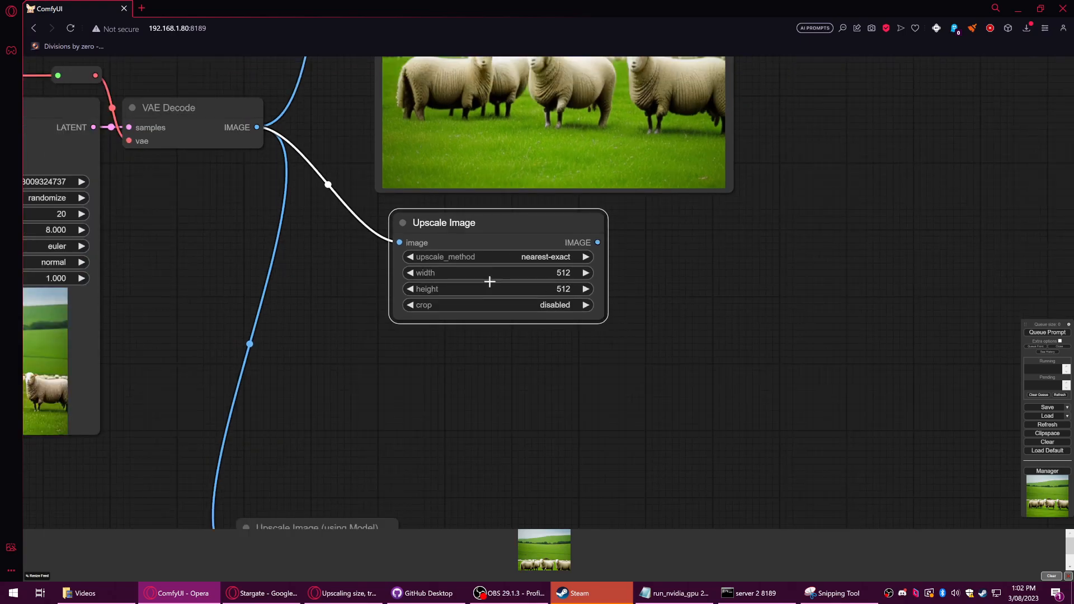
mouse_move(482, 313)
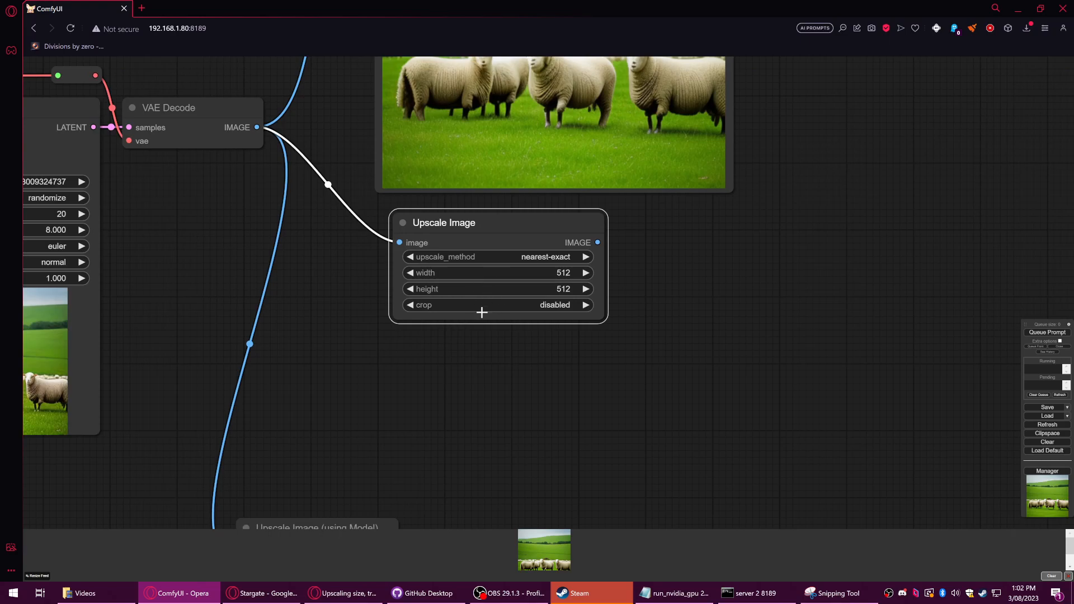
left_click(498, 305)
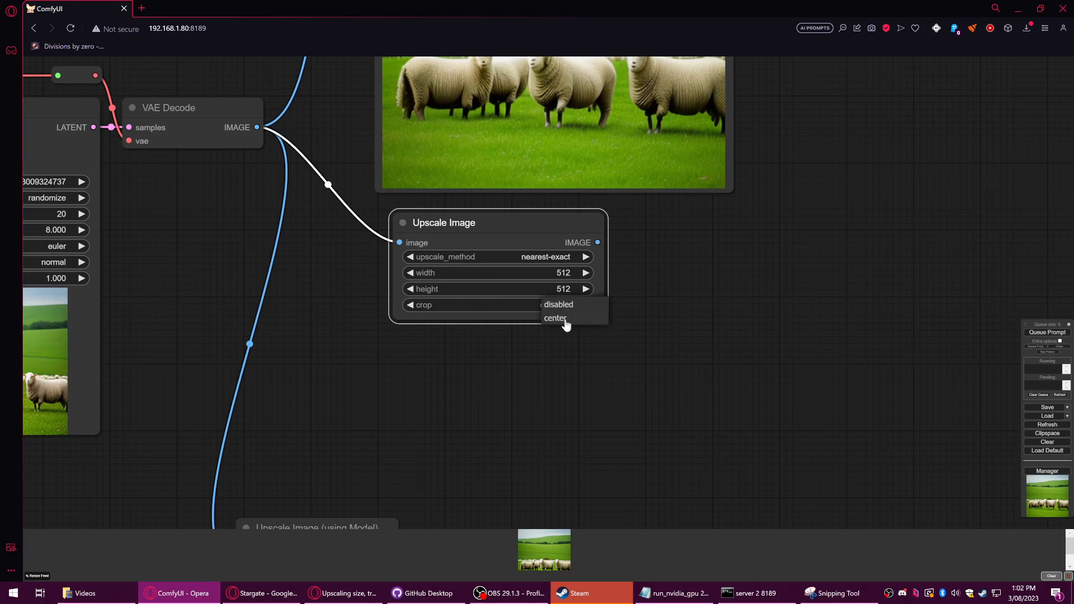
left_click(555, 318)
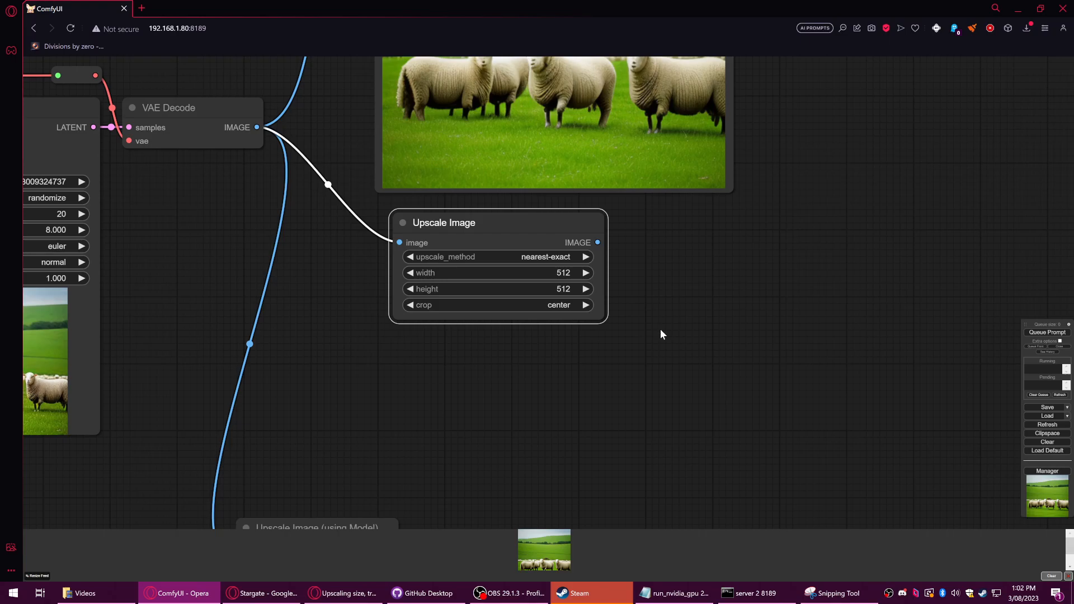
mouse_move(522, 306)
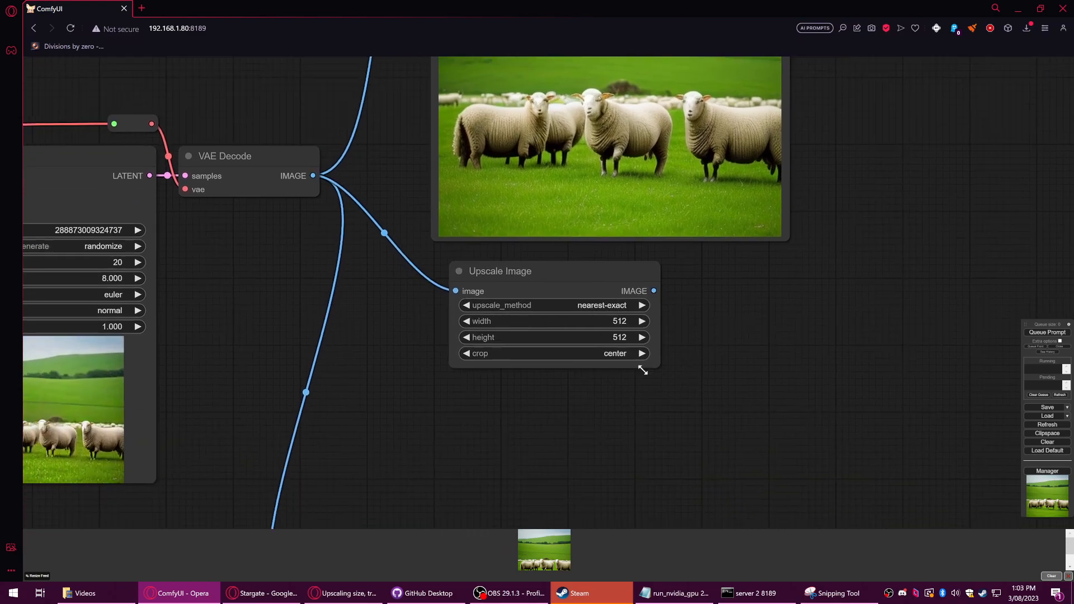
left_click(642, 354)
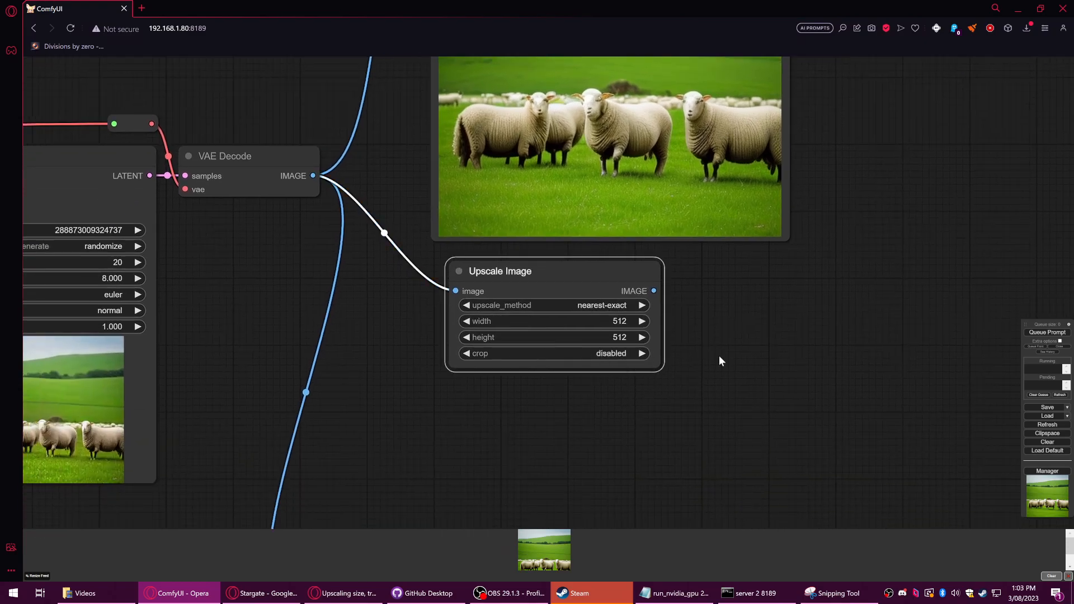
scroll("down", 3)
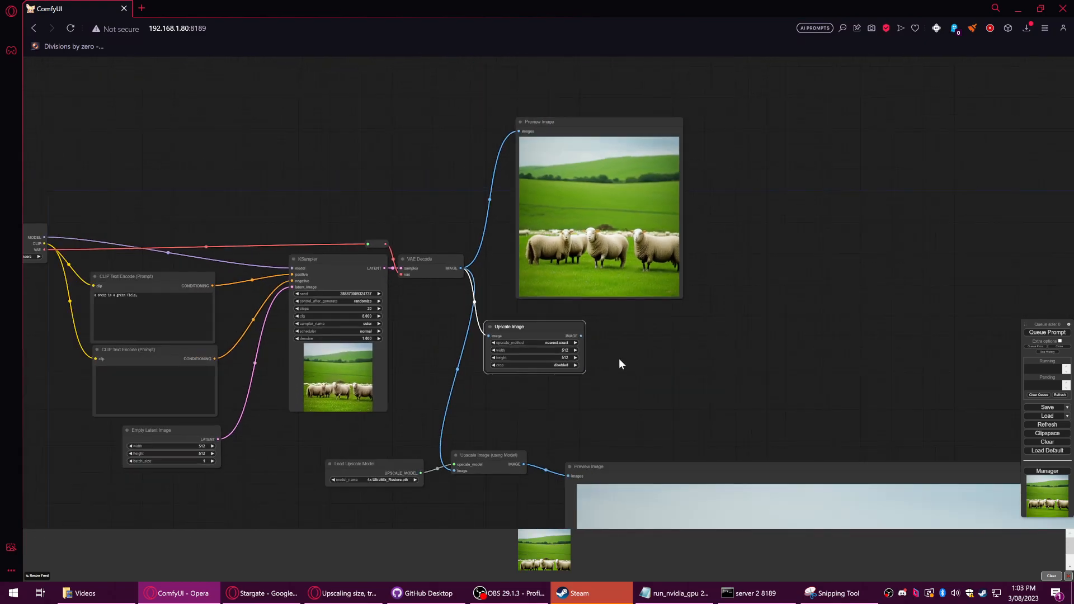
- Settle the Upscale Image node into the open space below the first sheep preview
left_click_drag(534, 327, 599, 354)
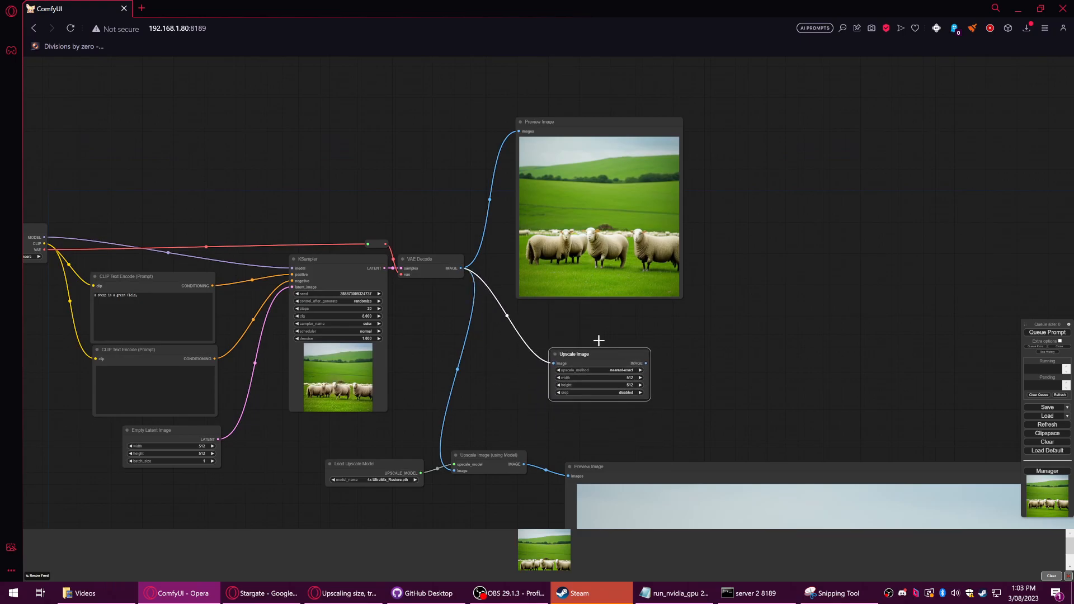
left_click_drag(599, 354, 545, 347)
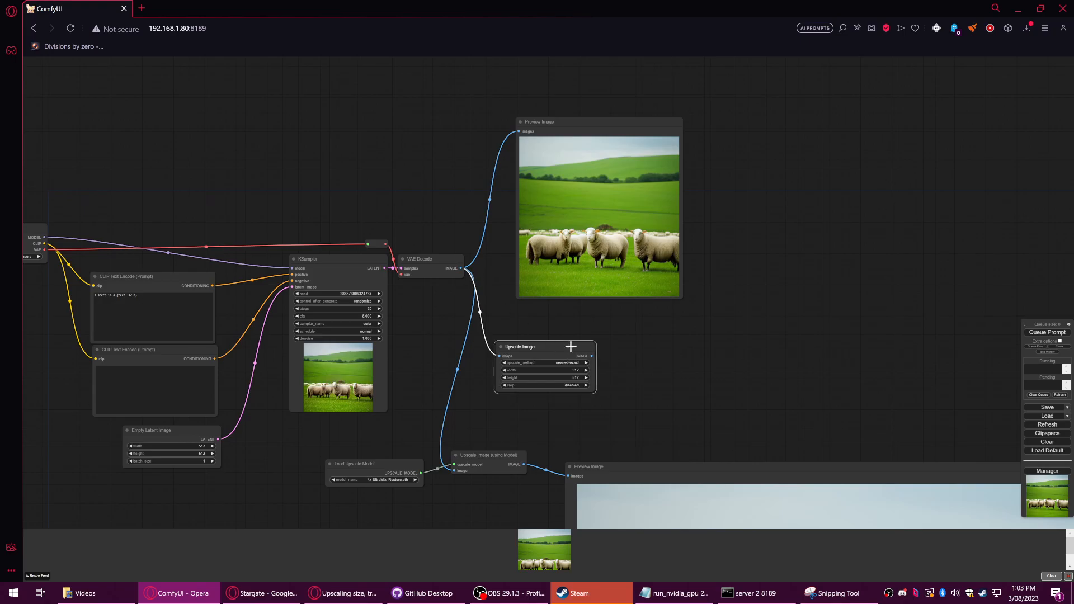
left_click_drag(519, 346, 540, 313)
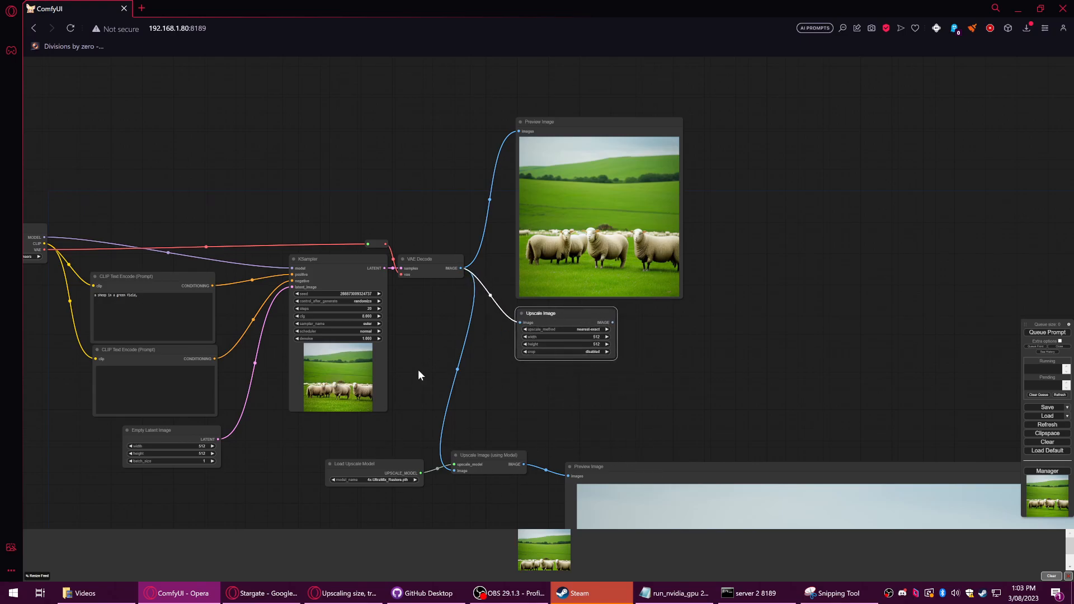
left_click_drag(540, 313, 532, 344)
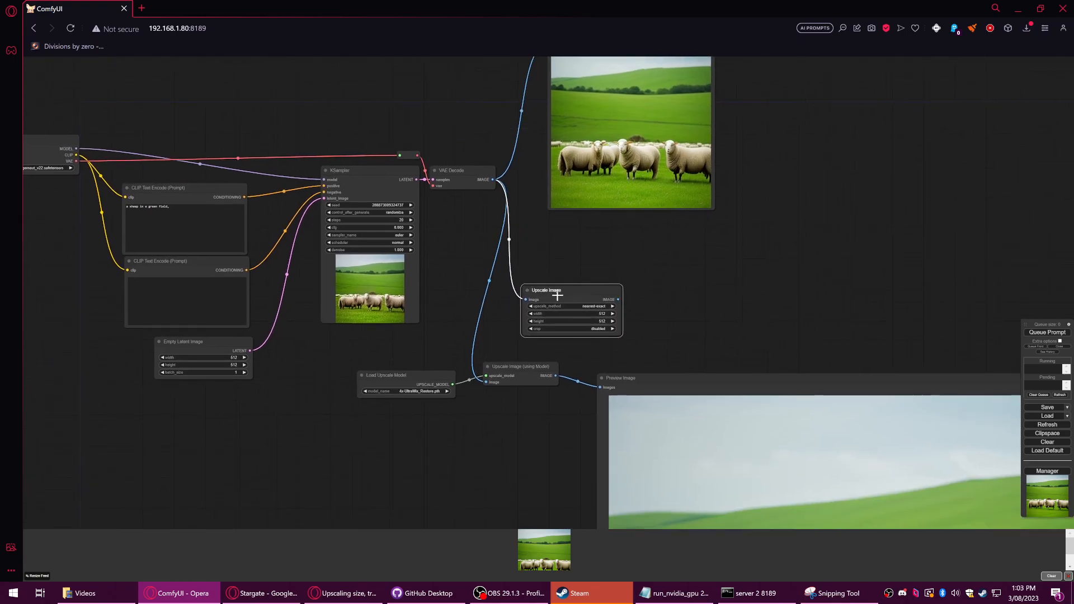
left_click_drag(558, 290, 548, 299)
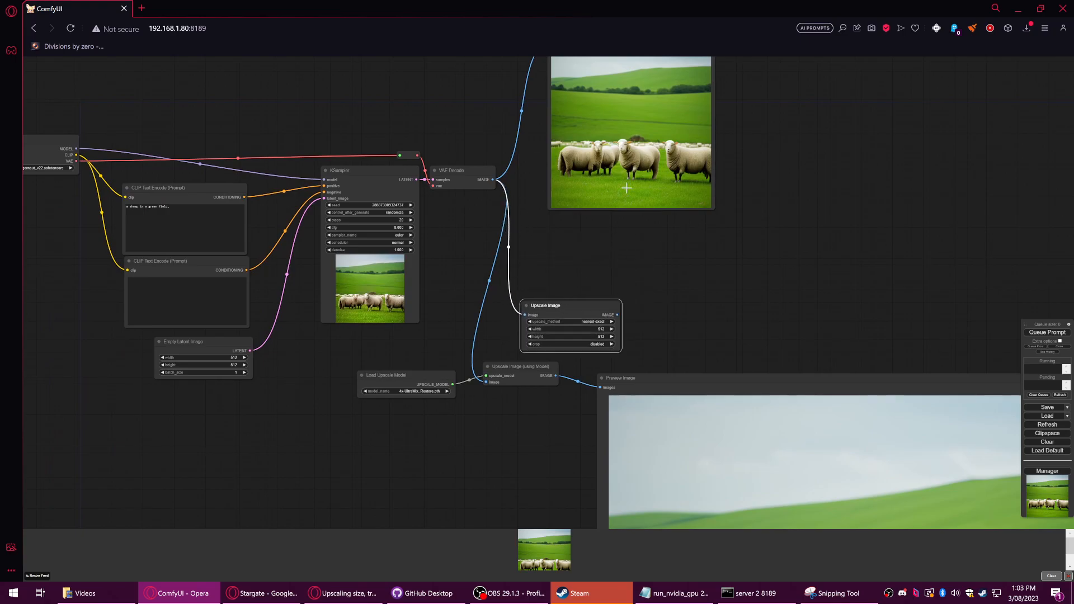
mouse_move(463, 390)
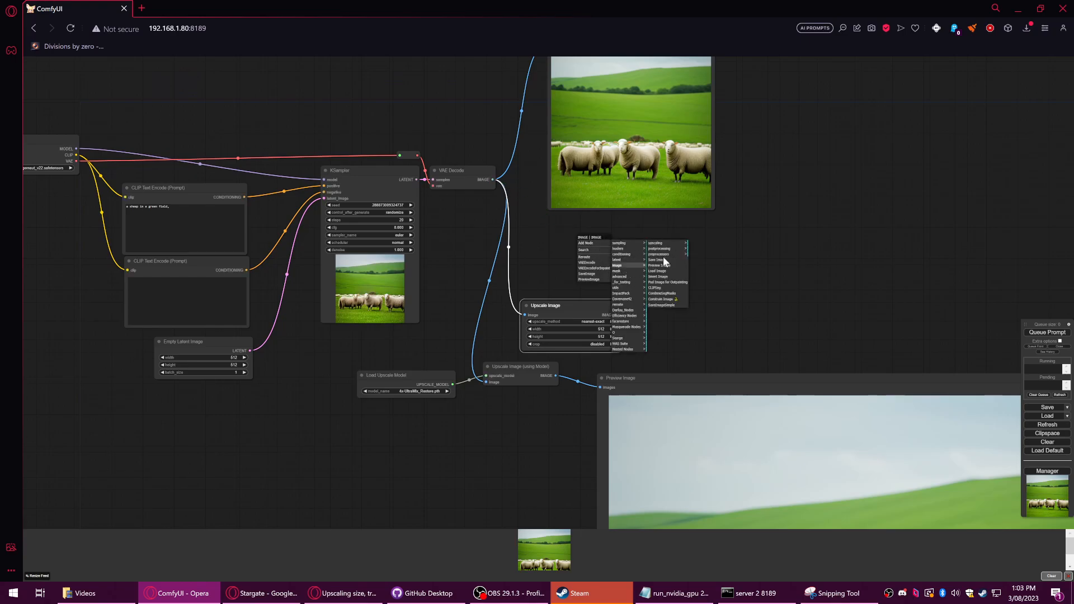
mouse_move(667, 243)
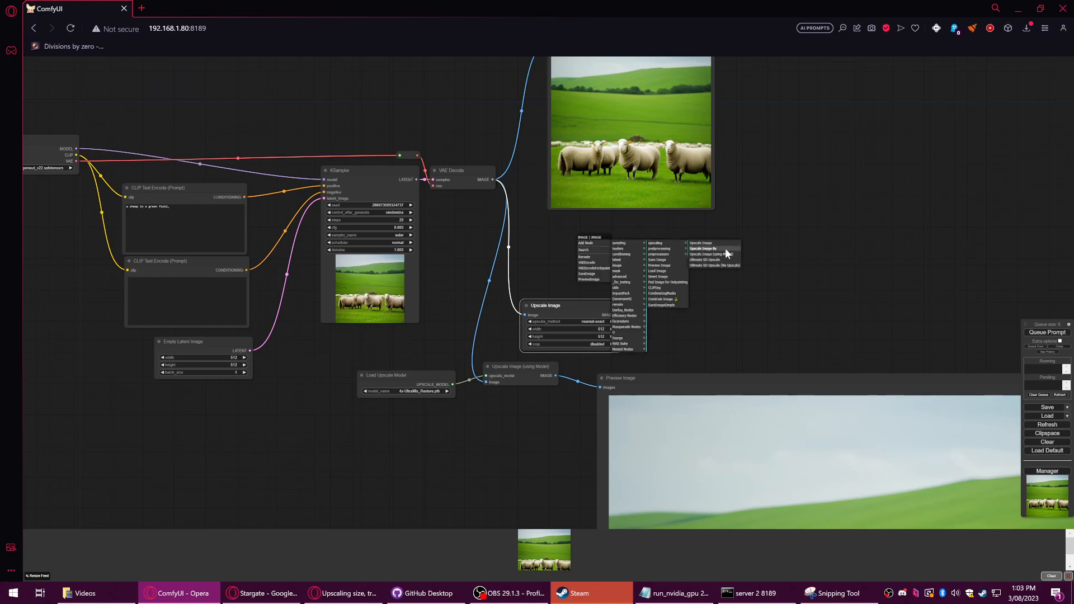
- Add Upscale Image By fed by the decoded image, set scale_by to 2, and move Upscale Image aside
left_click(703, 254)
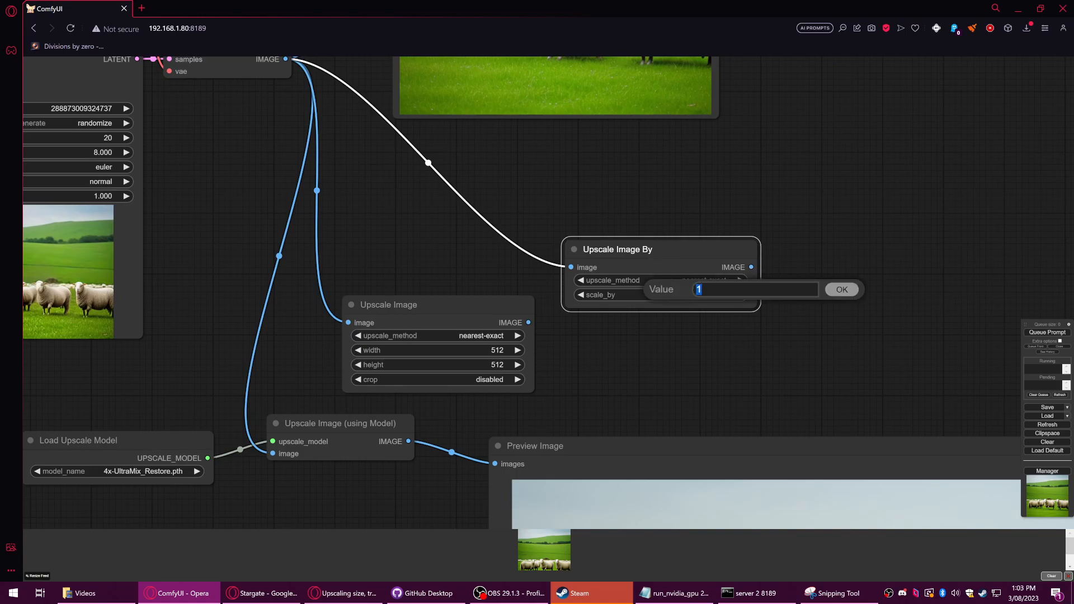
type("2")
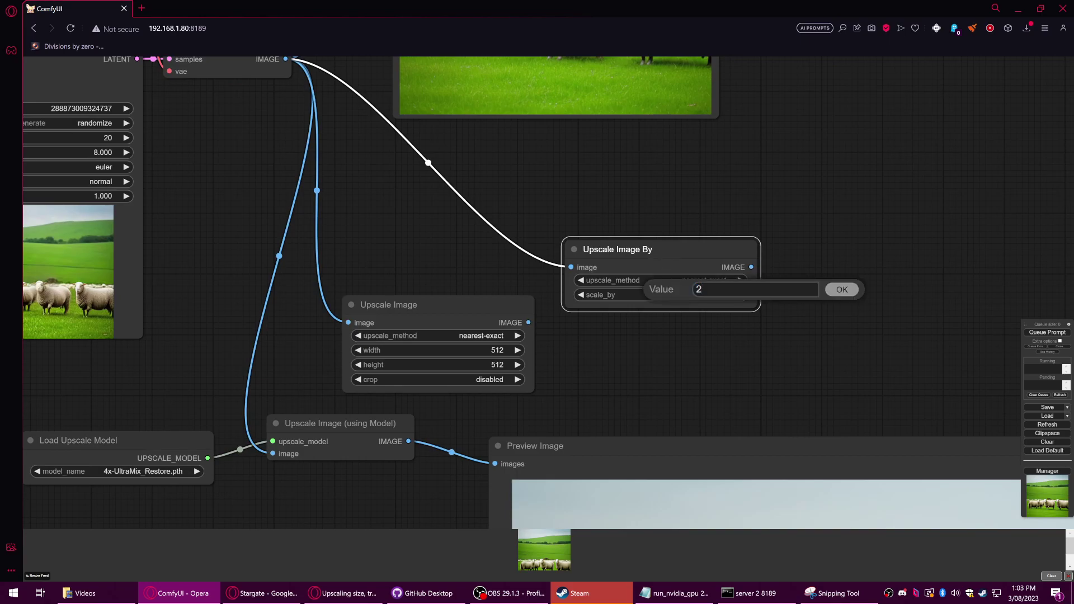
type("4")
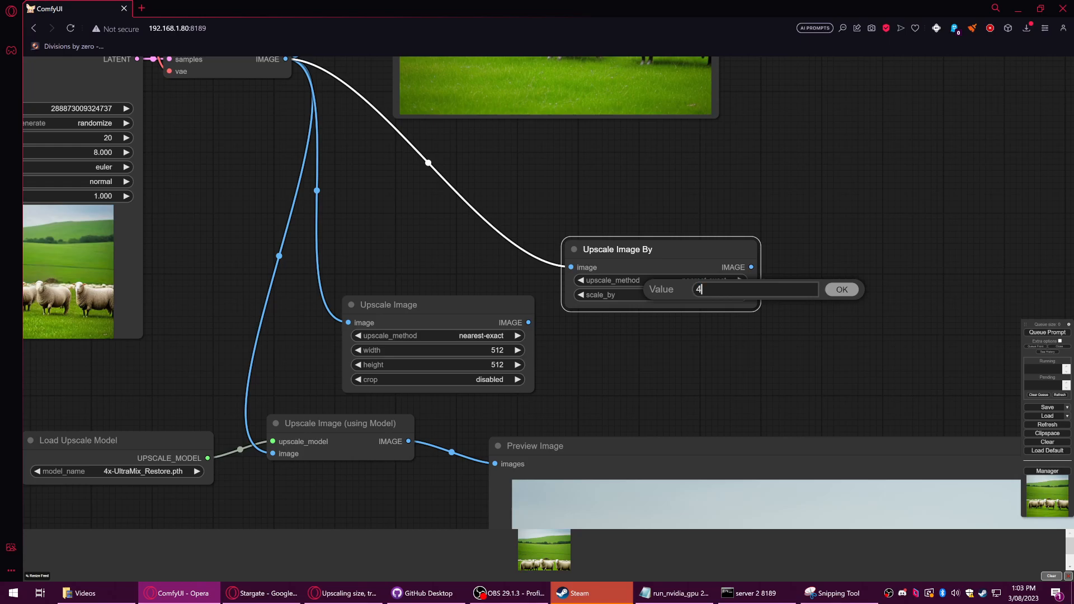
left_click(841, 290)
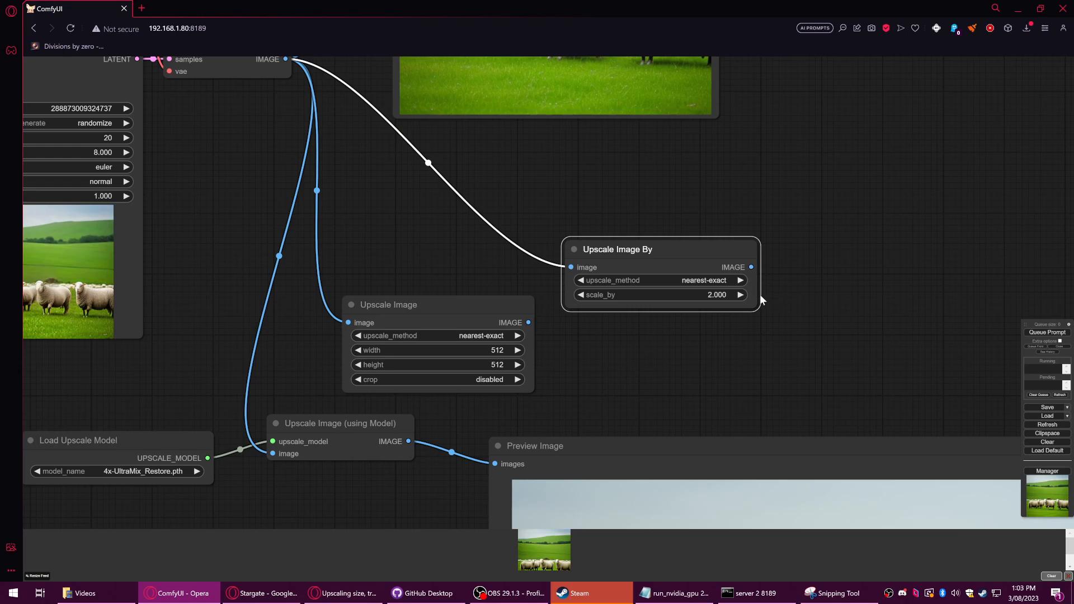
mouse_move(543, 342)
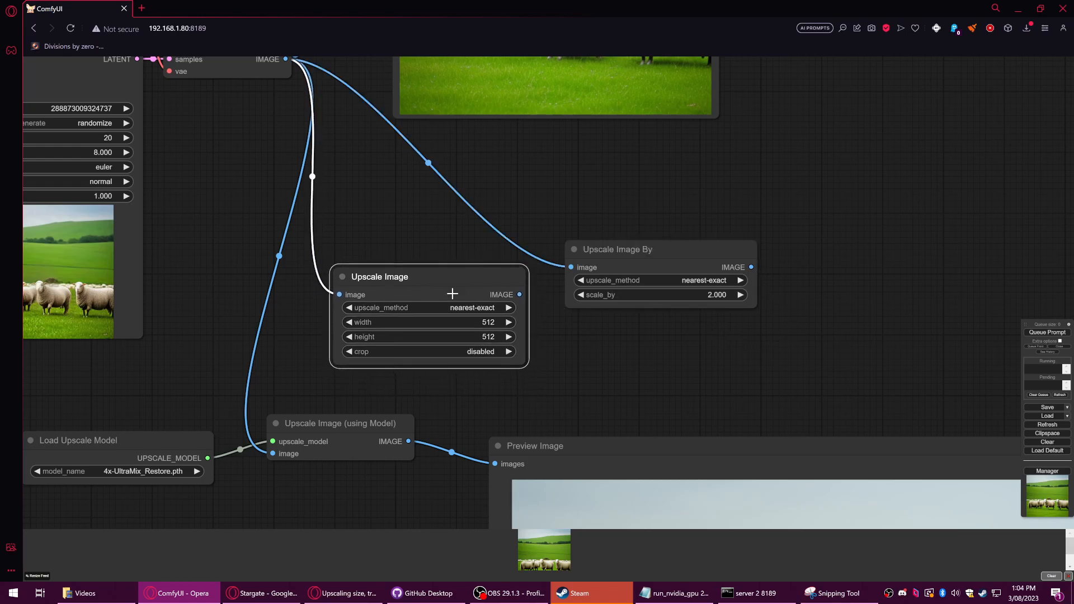
left_click_drag(376, 277, 392, 316)
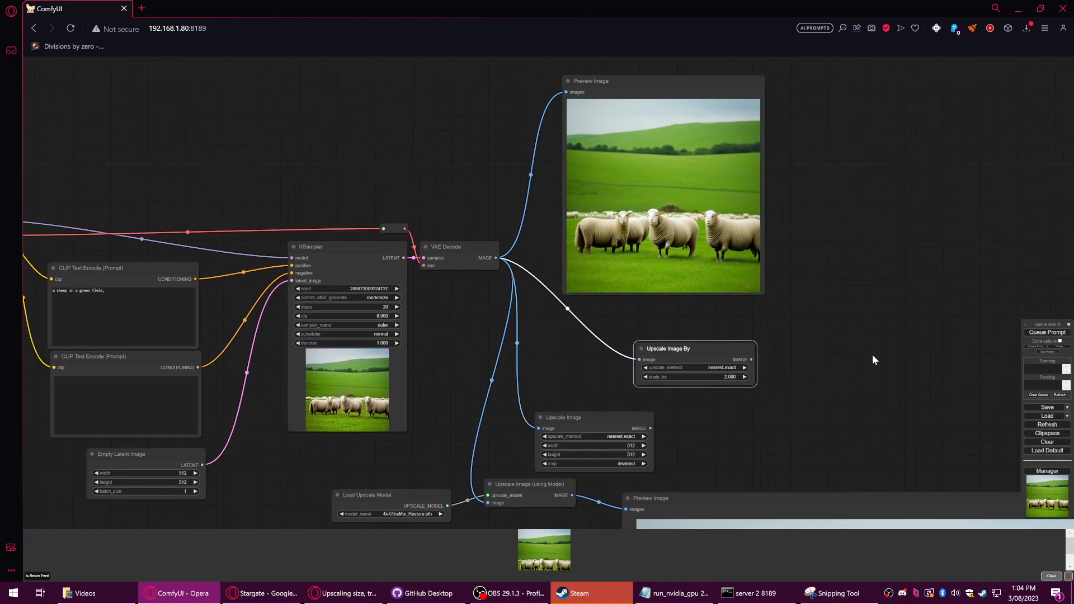
mouse_move(843, 335)
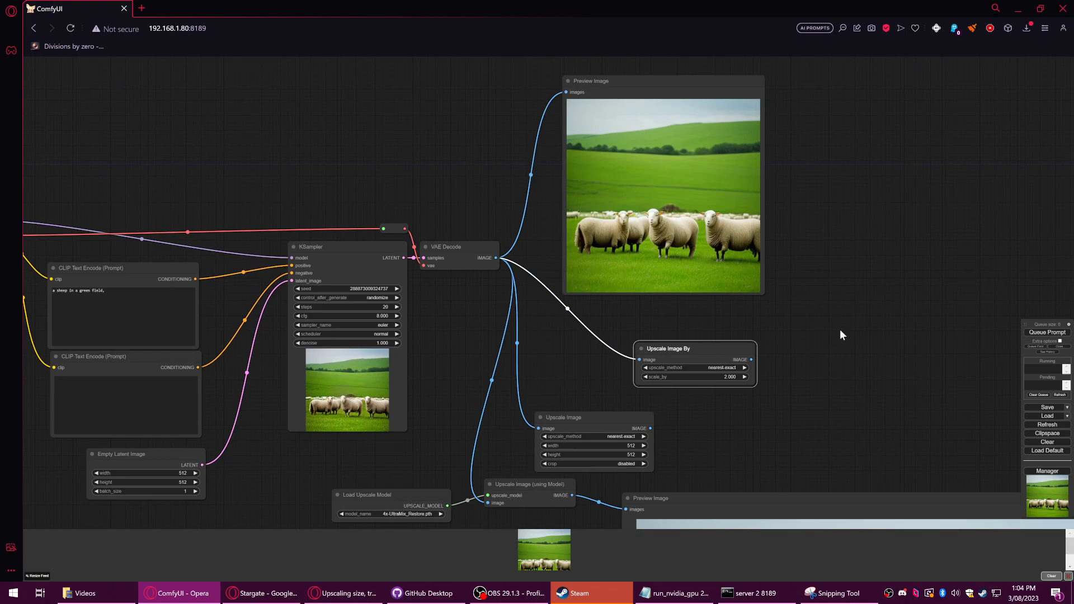
mouse_move(962, 328)
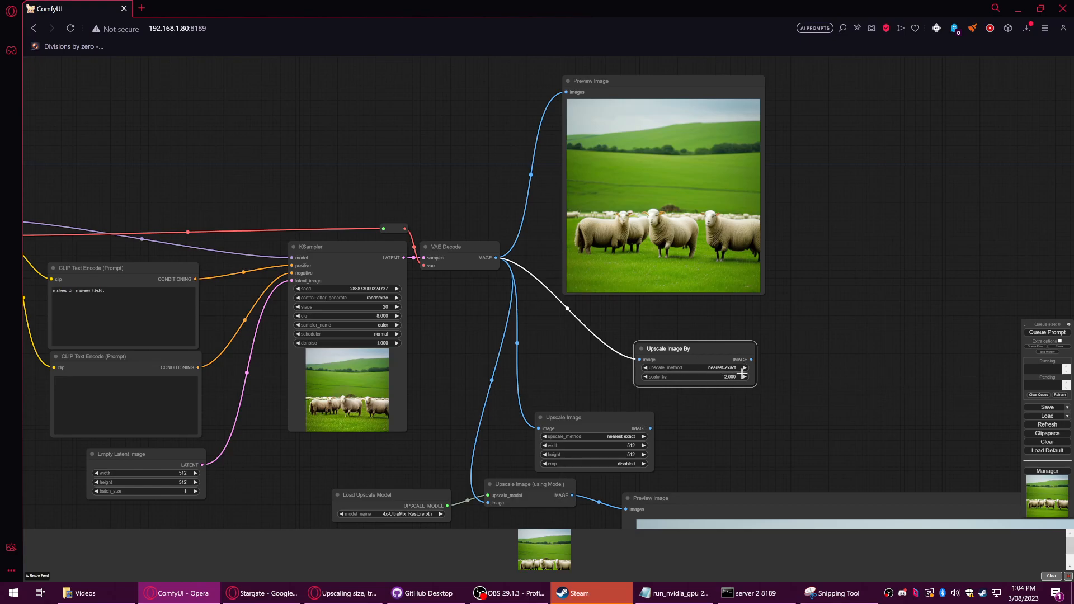
mouse_move(841, 367)
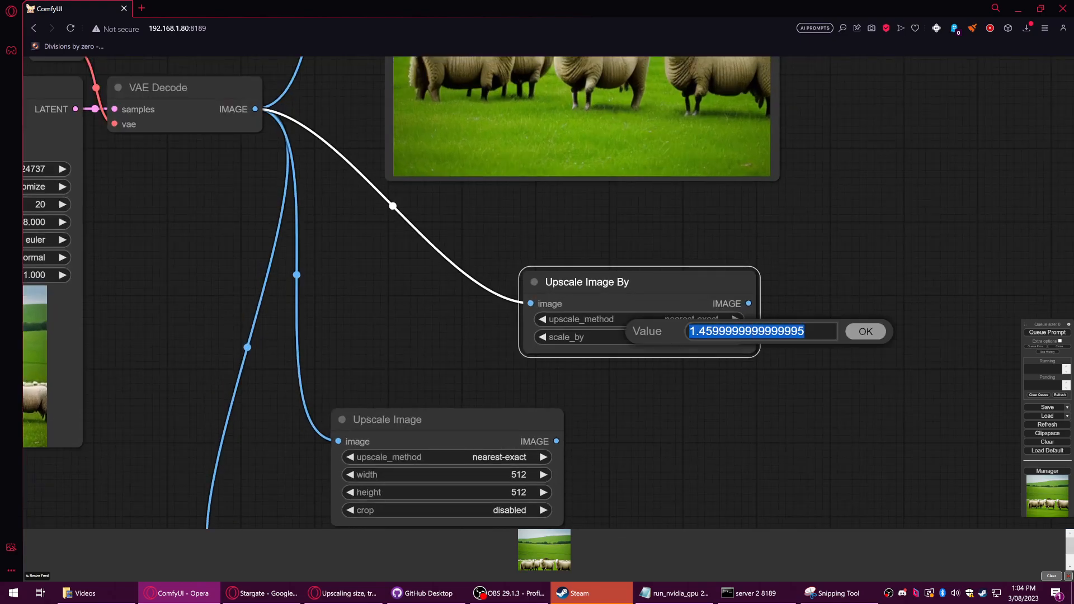
- Dismiss the scale_by value prompt, leaving Upscale Image By at 2
left_click(866, 331)
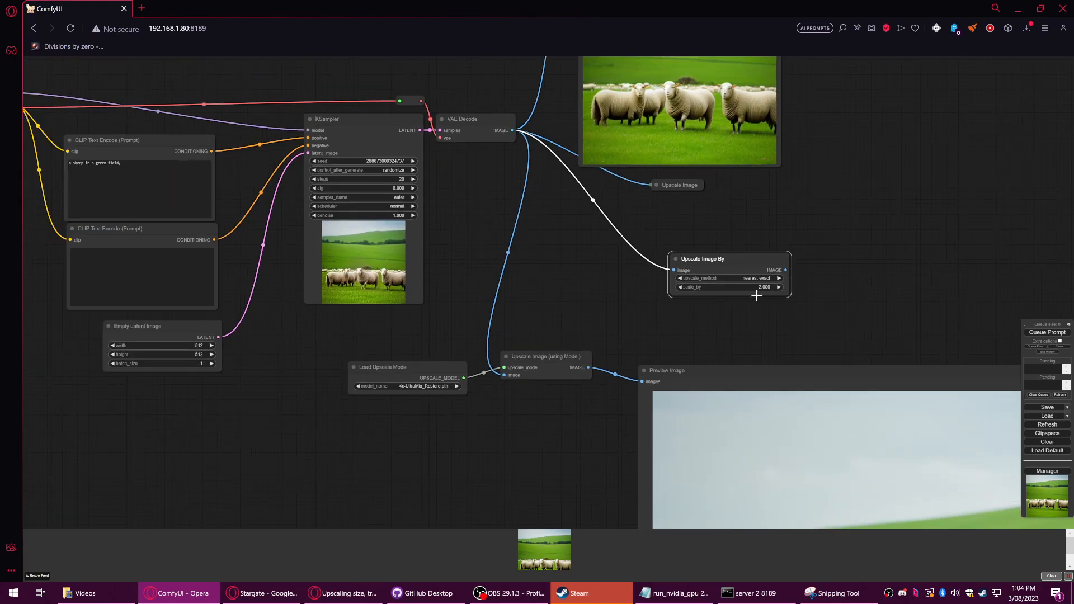
- Reposition Upscale Image By and rerun the workflow, producing a pixelated sheep preview
left_click_drag(702, 259, 626, 238)
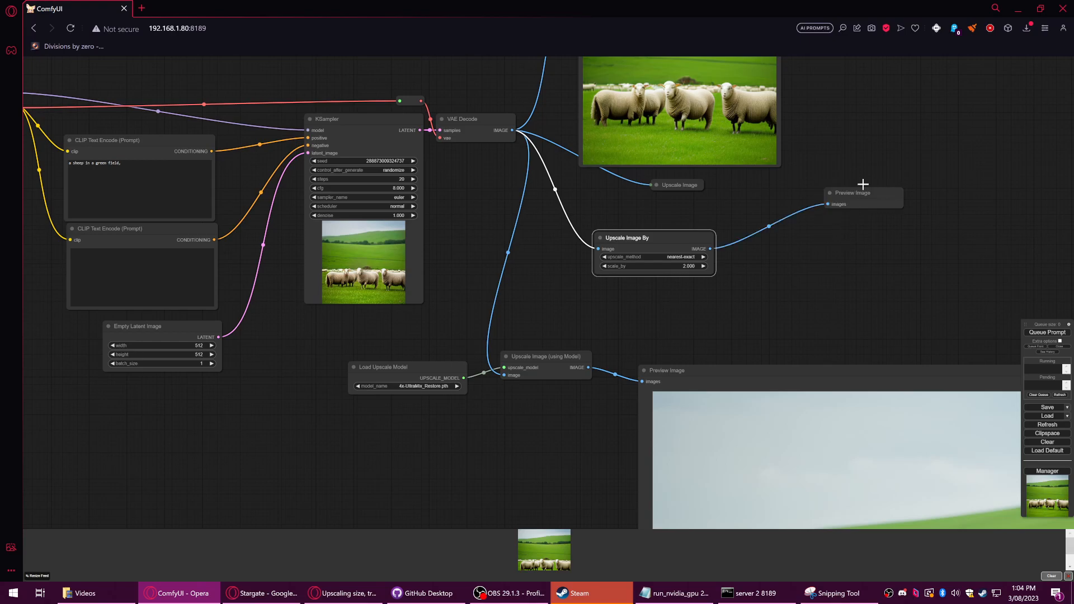
left_click(1047, 333)
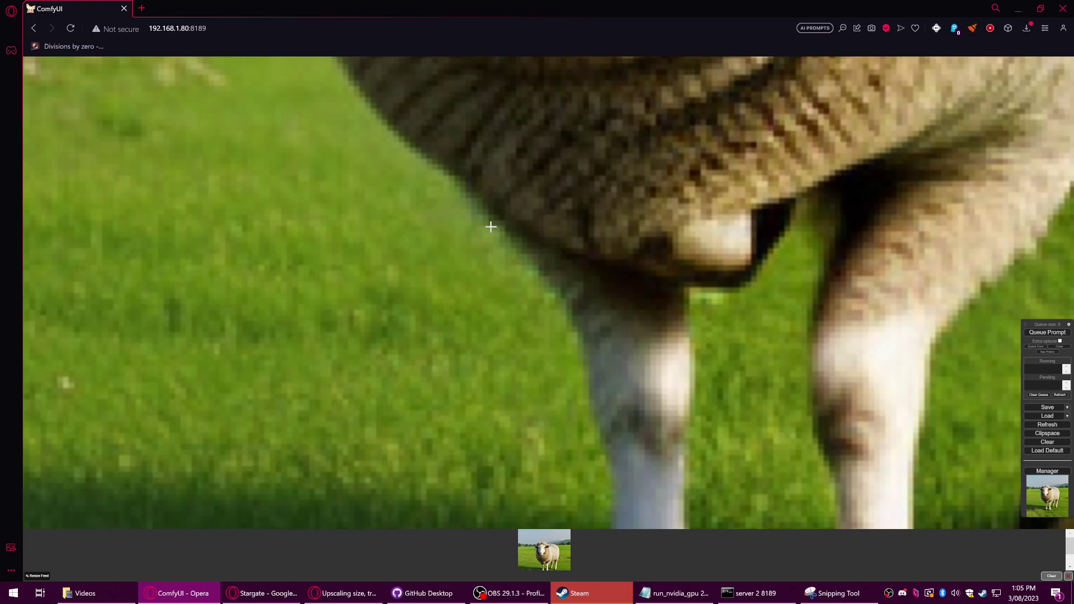
mouse_move(759, 220)
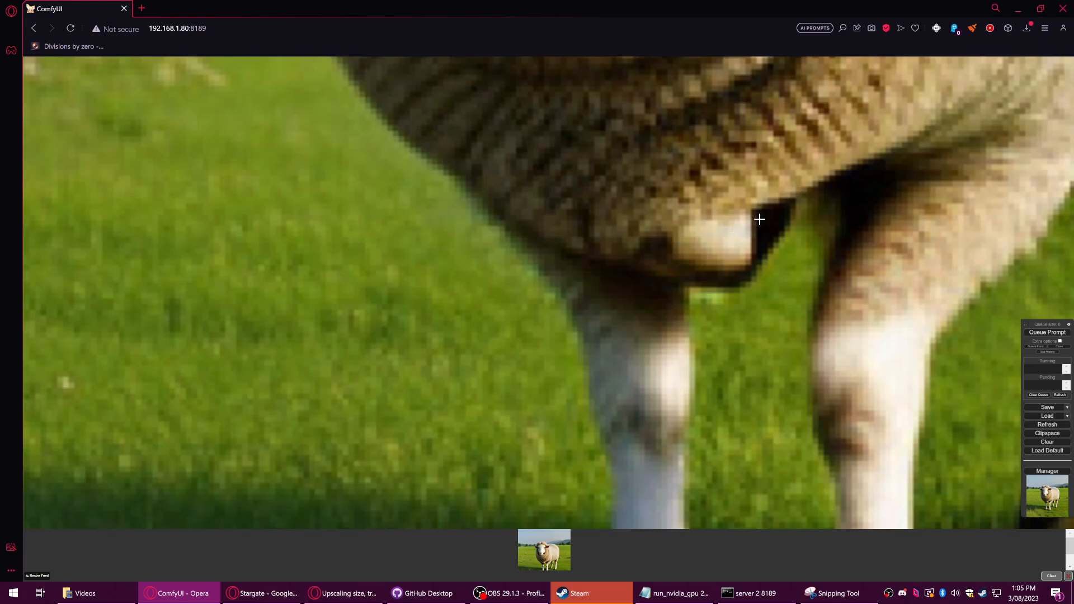
mouse_move(780, 200)
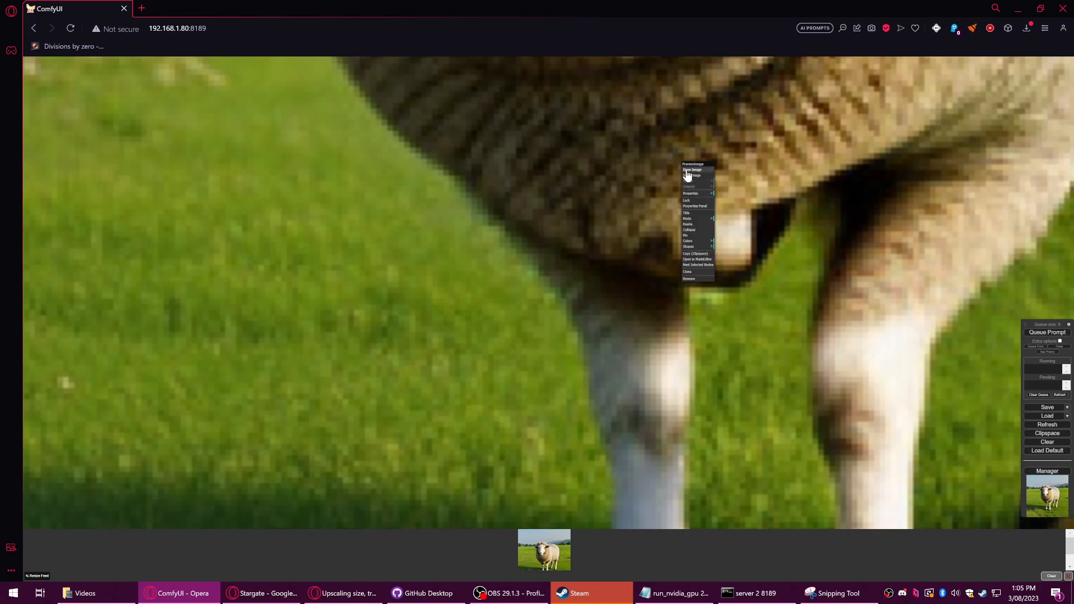
mouse_move(700, 224)
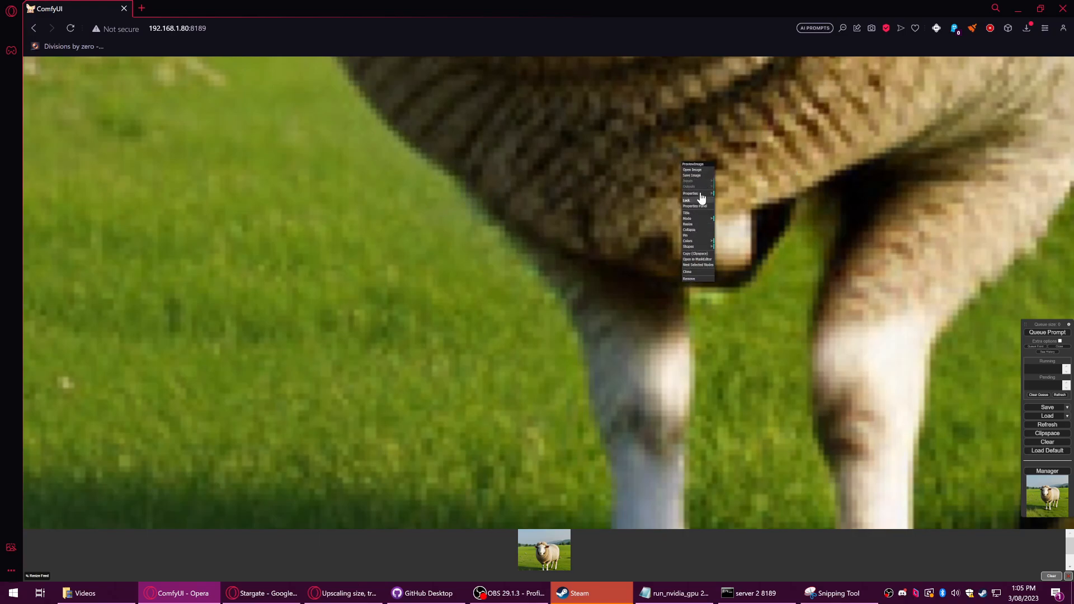
- Open the upscaled sheep preview as a 1024×1024 image in a new browser tab
left_click(692, 170)
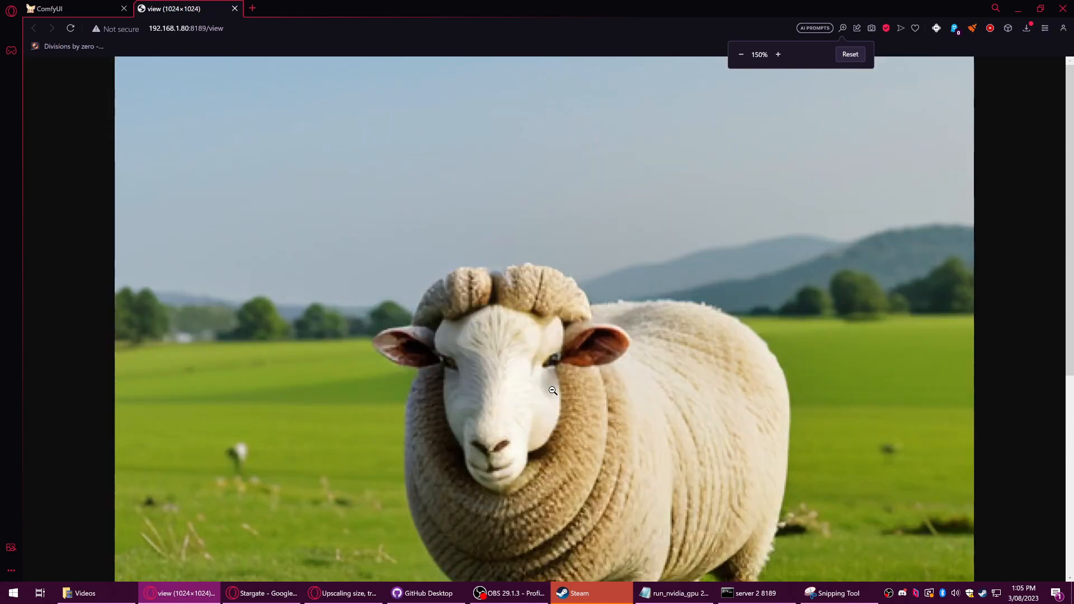
- Zoom in twice on the 1024×1024 sheep image, then close its tab
left_click(778, 55)
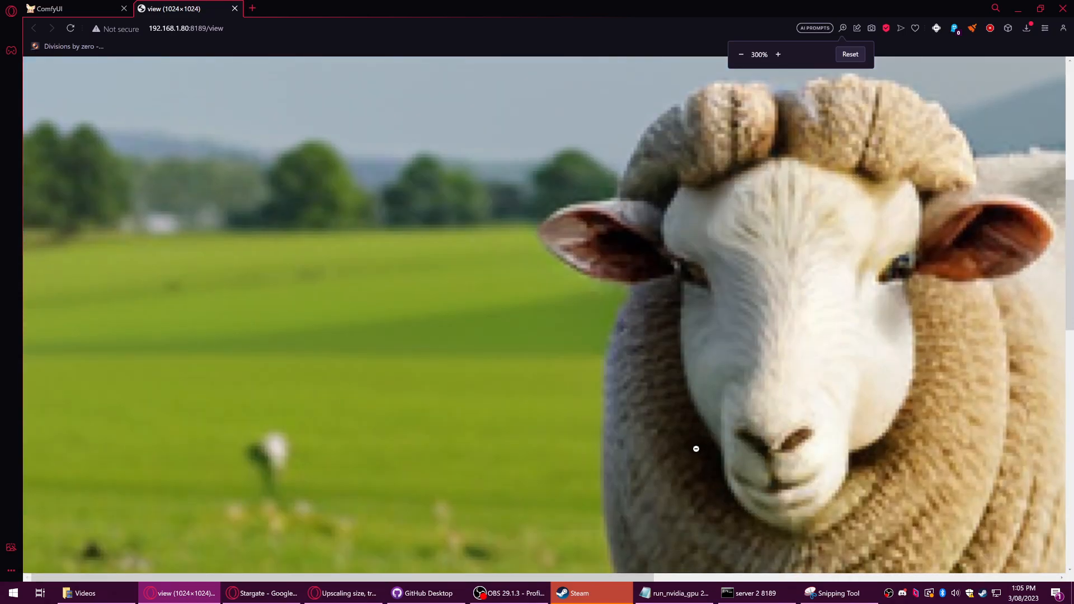
left_click(778, 54)
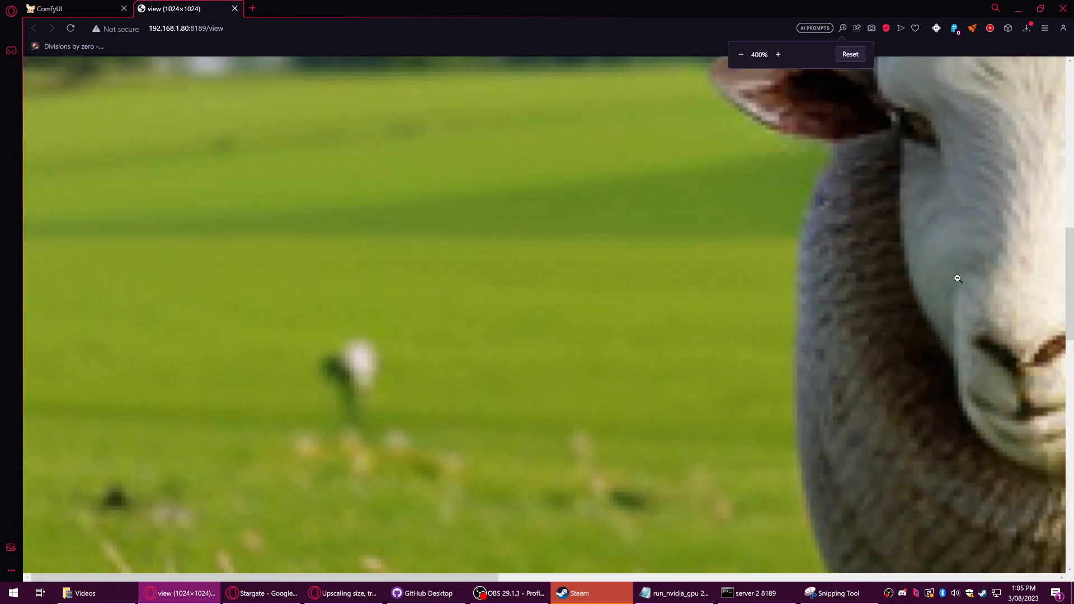
right_click(958, 278)
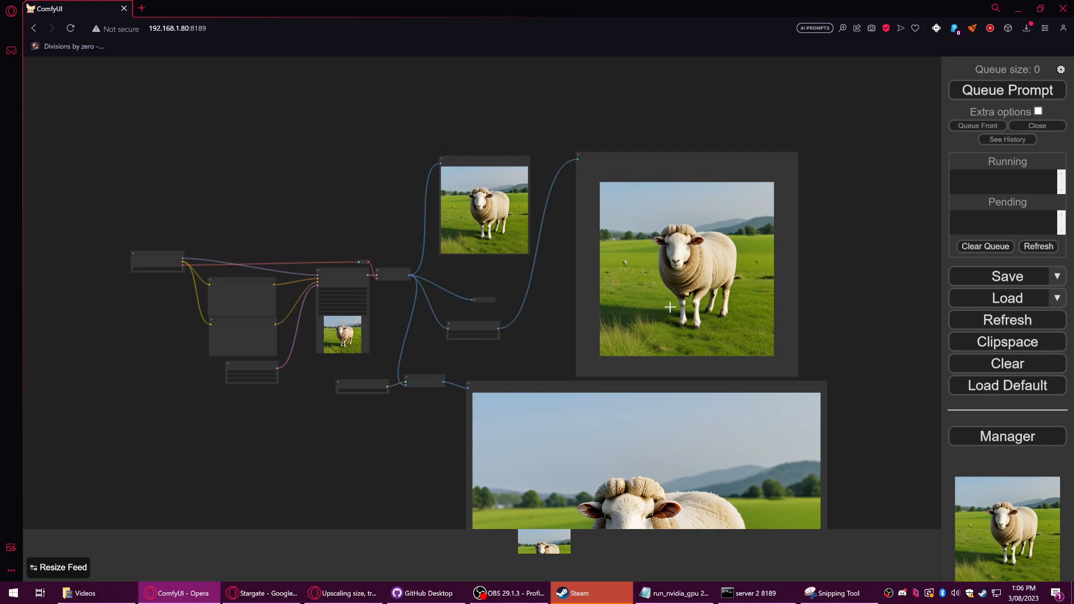
mouse_move(797, 377)
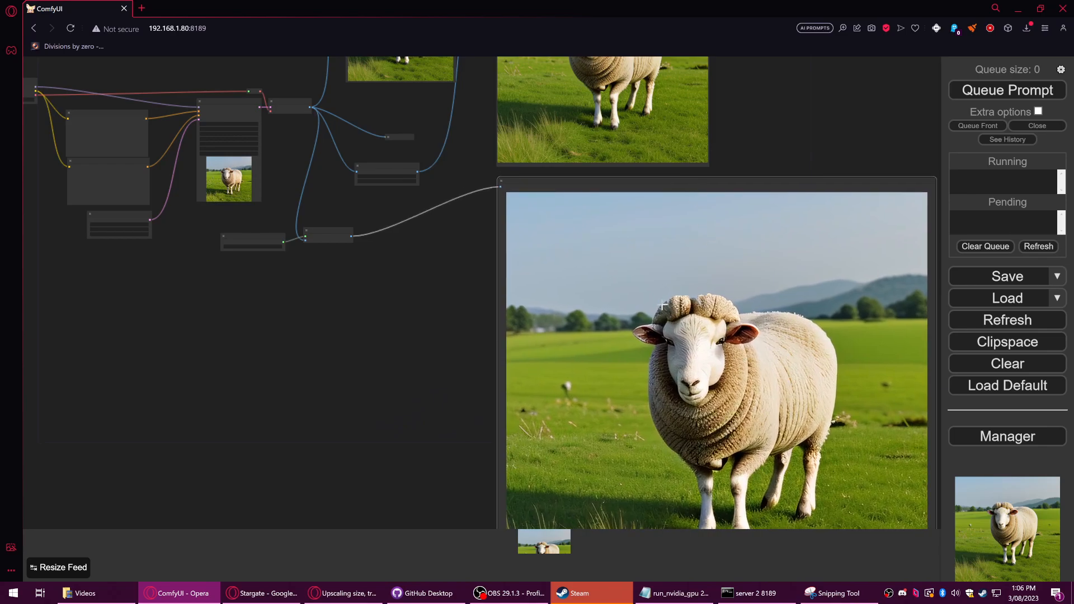
mouse_move(698, 451)
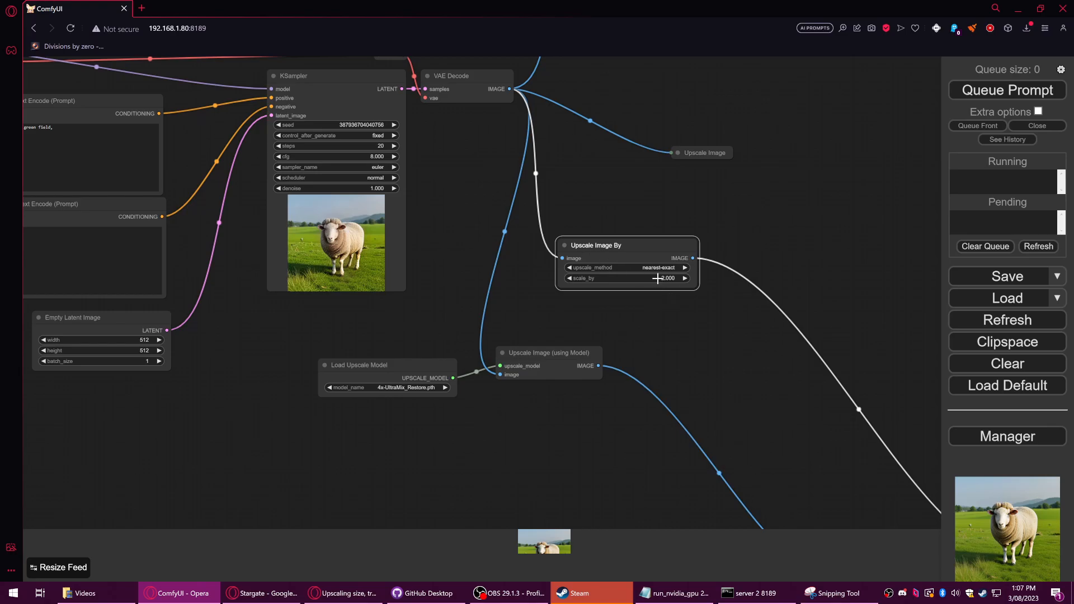
- Delete the Upscale Image By node and pan the graph to centre the upscale nodes
left_click(627, 245)
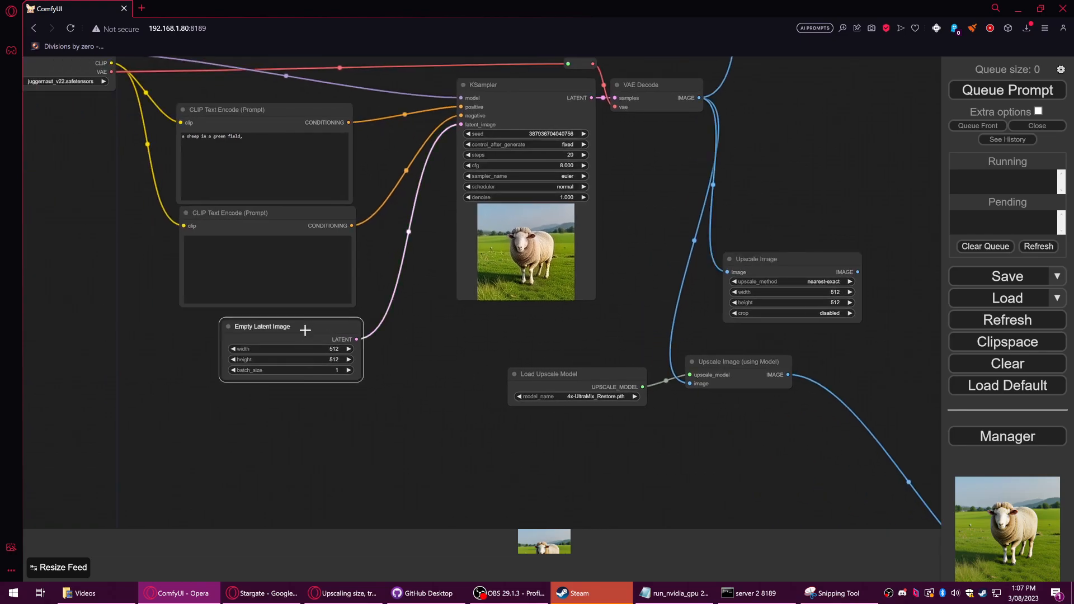
left_click_drag(290, 326, 272, 321)
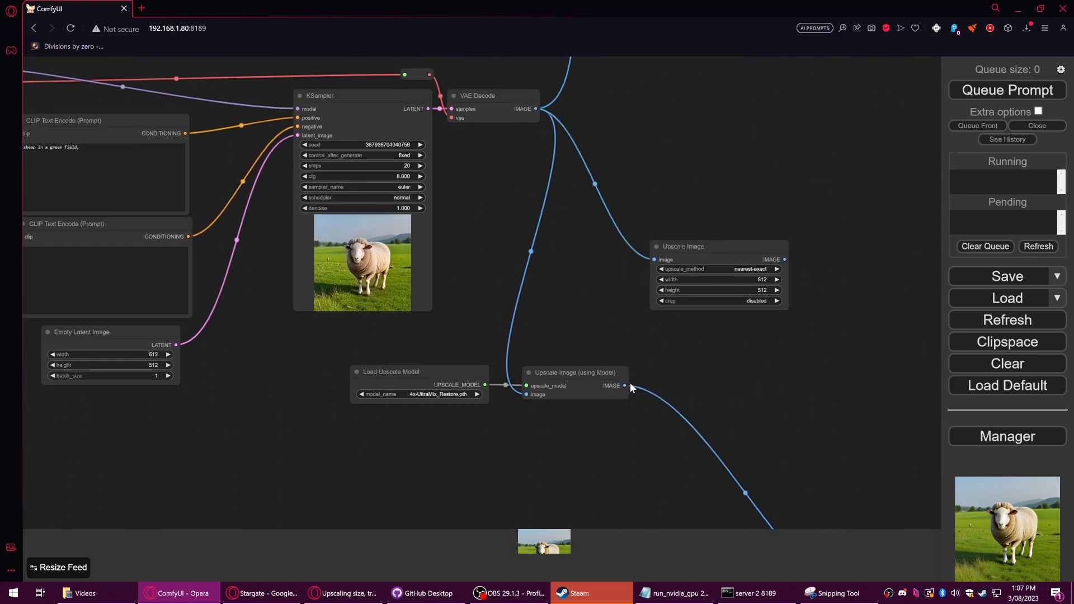
left_click_drag(682, 246, 686, 272)
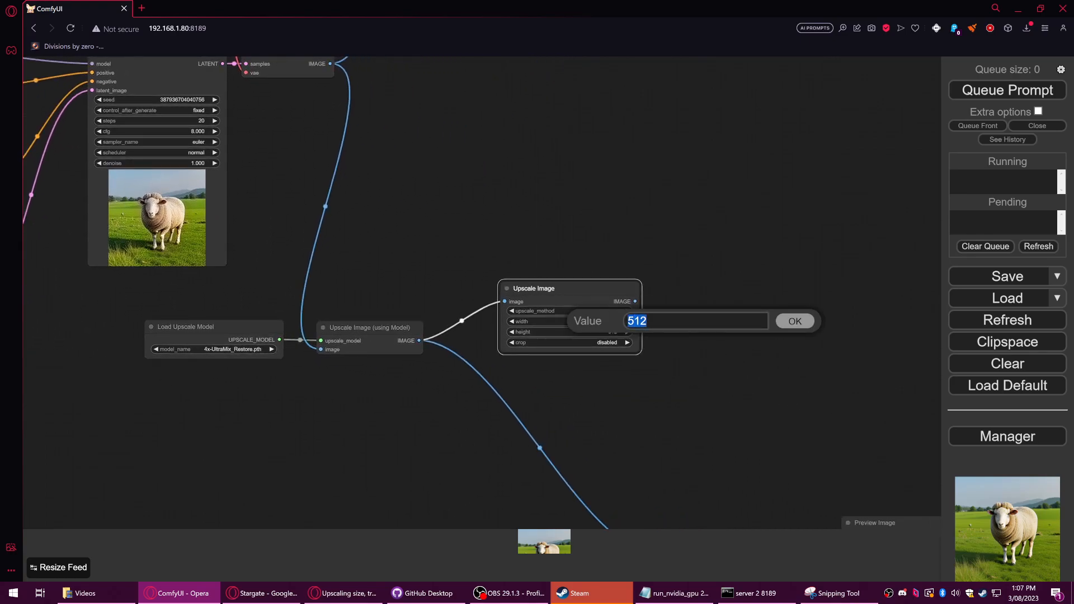
- Enter Upscale Image width and height values, confirming 2048 and typing 1024
type("2")
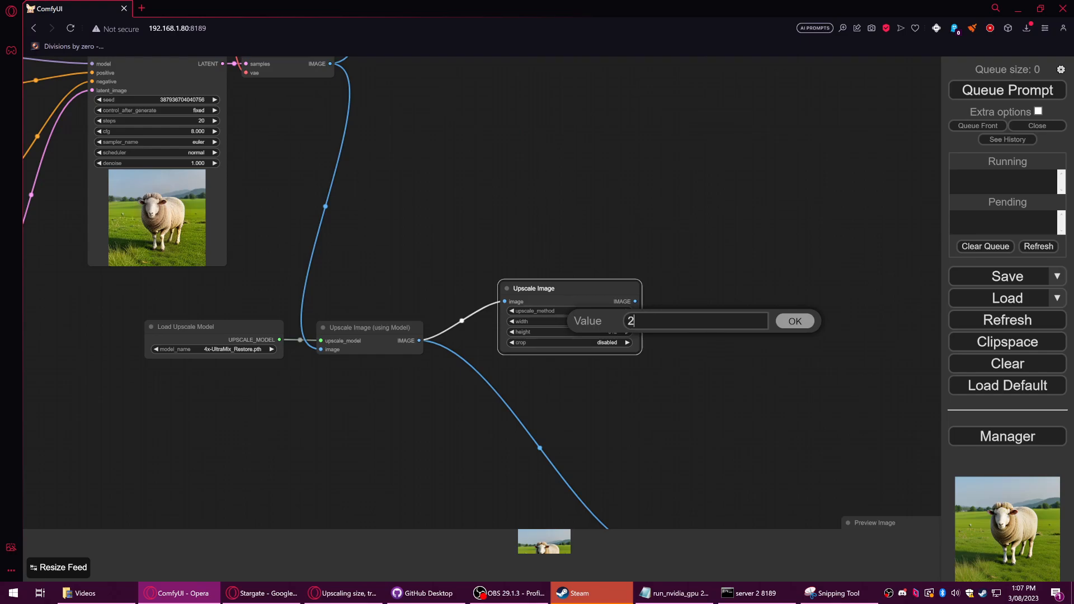
type("48")
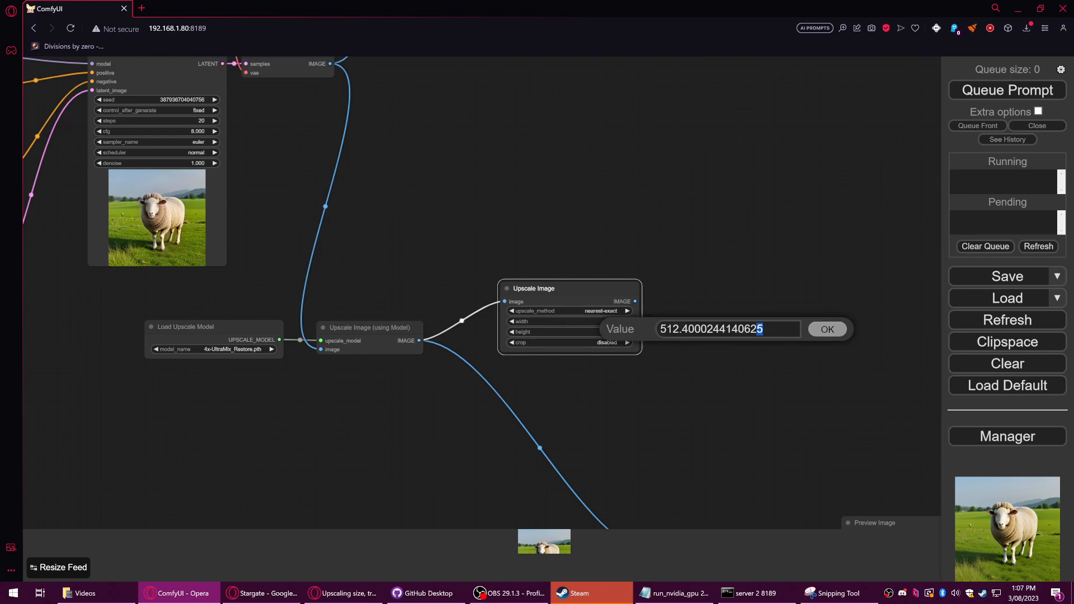
type("20")
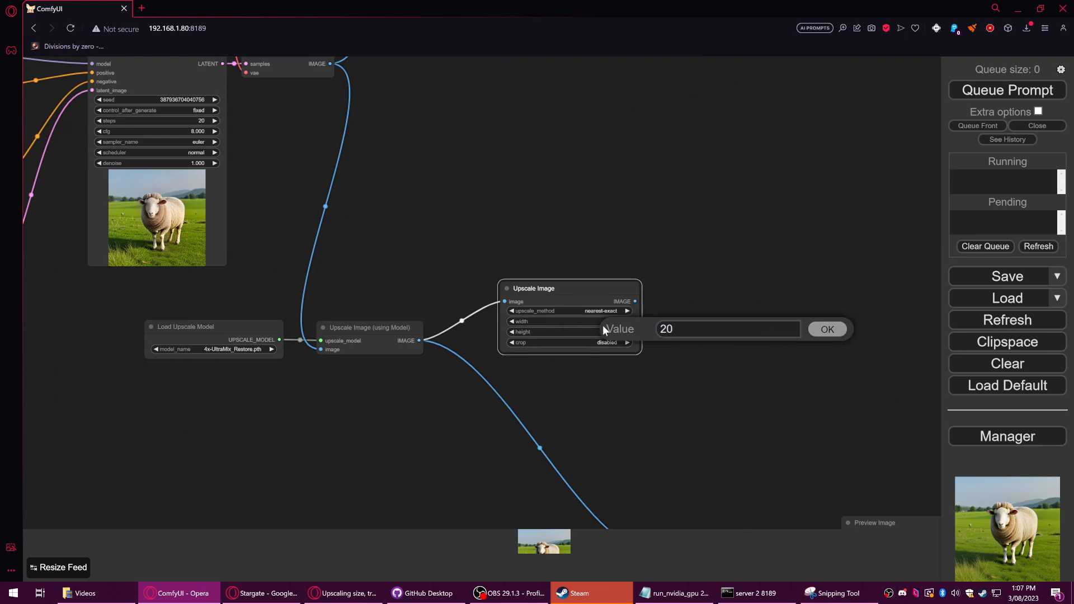
left_click(827, 329)
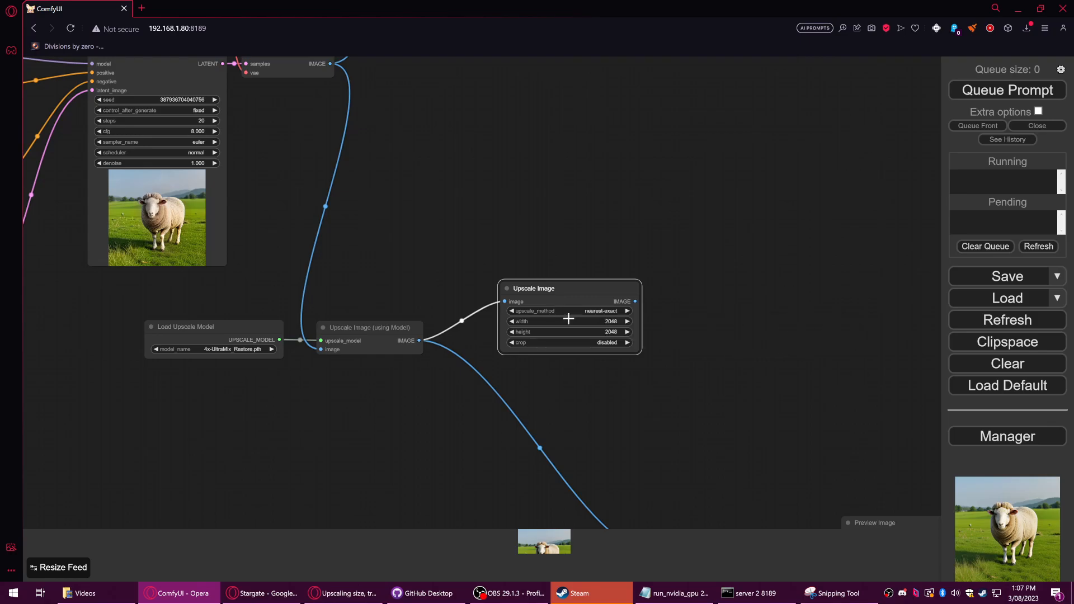
left_click(568, 322)
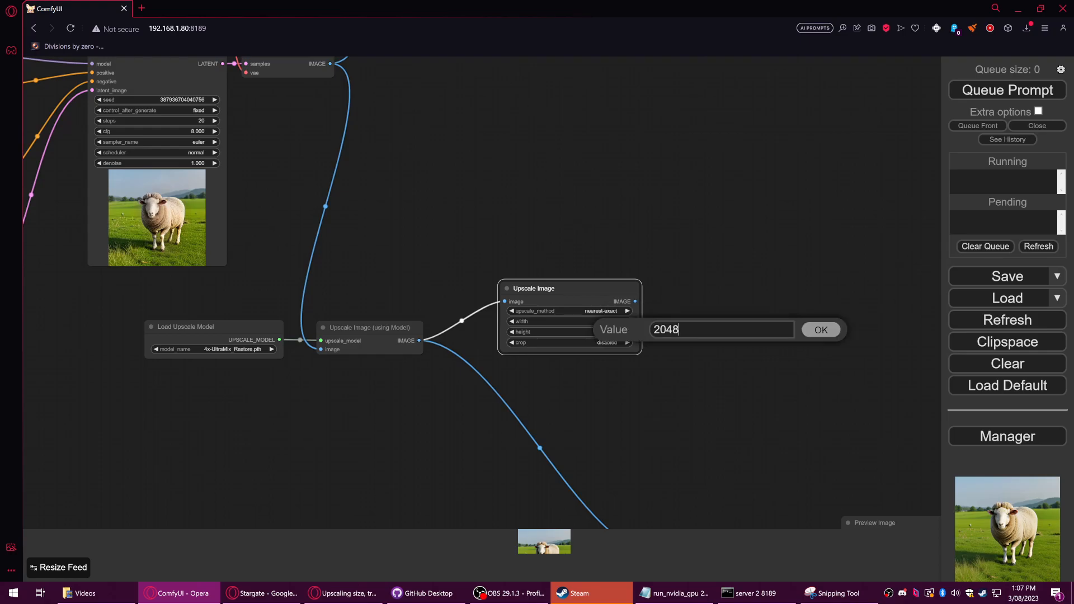
type("1024")
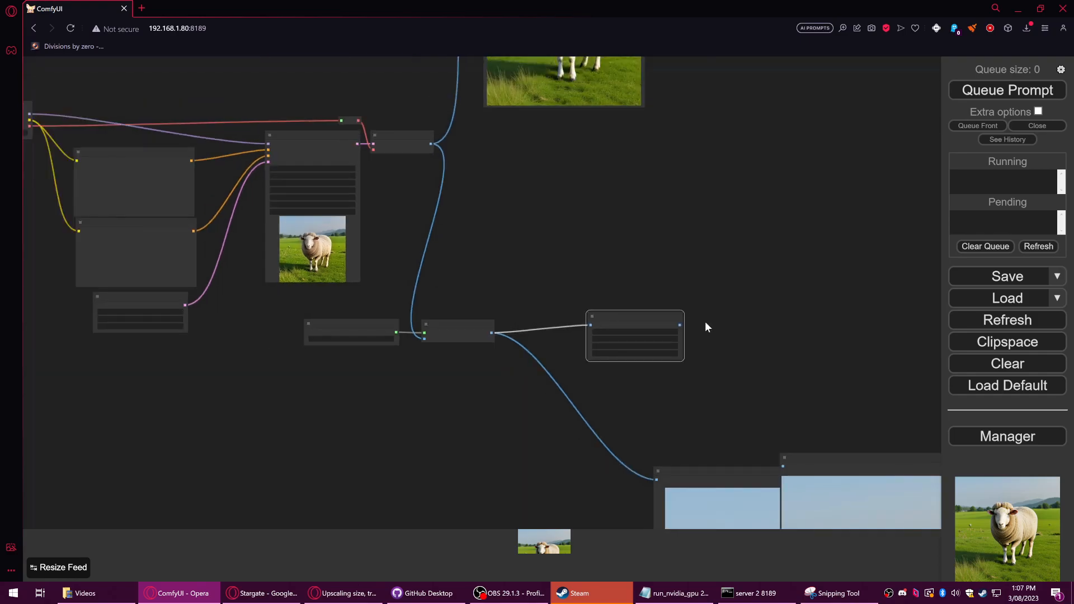
- Connect Upscale Image to a Preview Image node and set Opera's page zoom to 90%
left_click(707, 326)
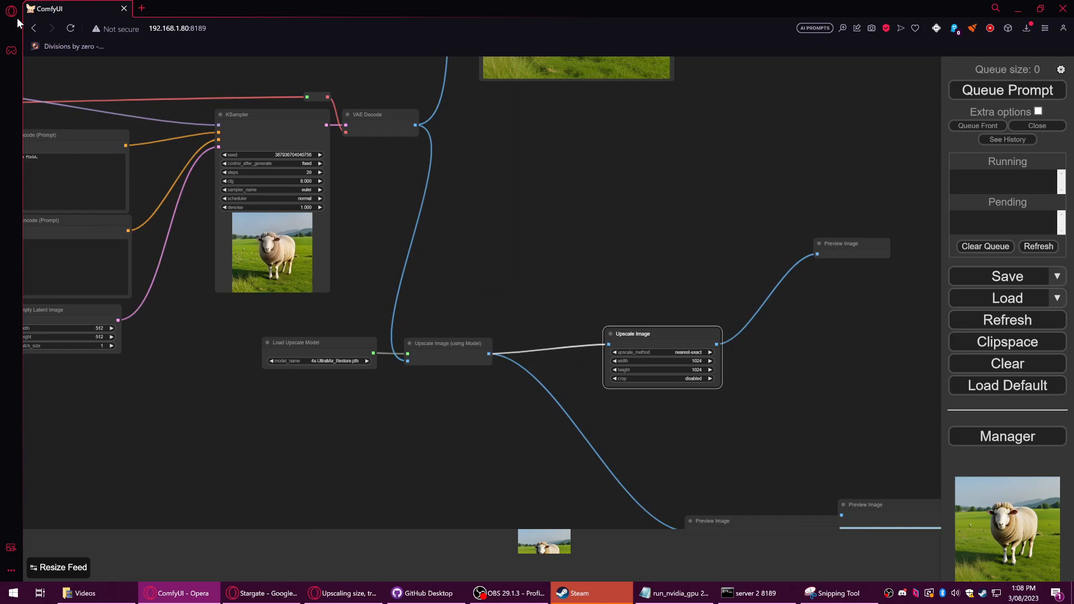
left_click(10, 18)
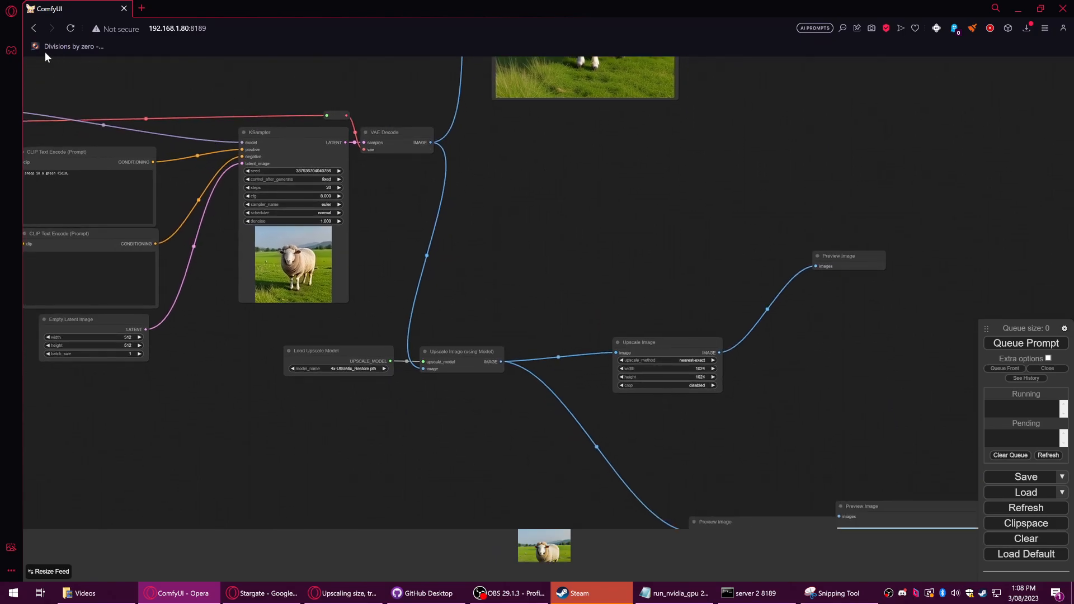
left_click(9, 15)
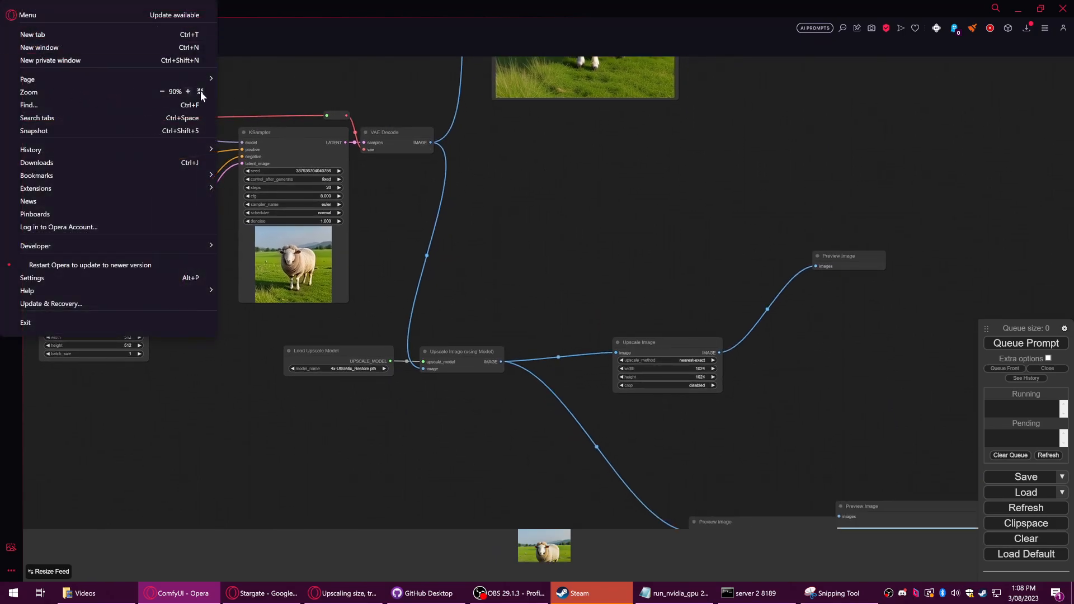
left_click(162, 91)
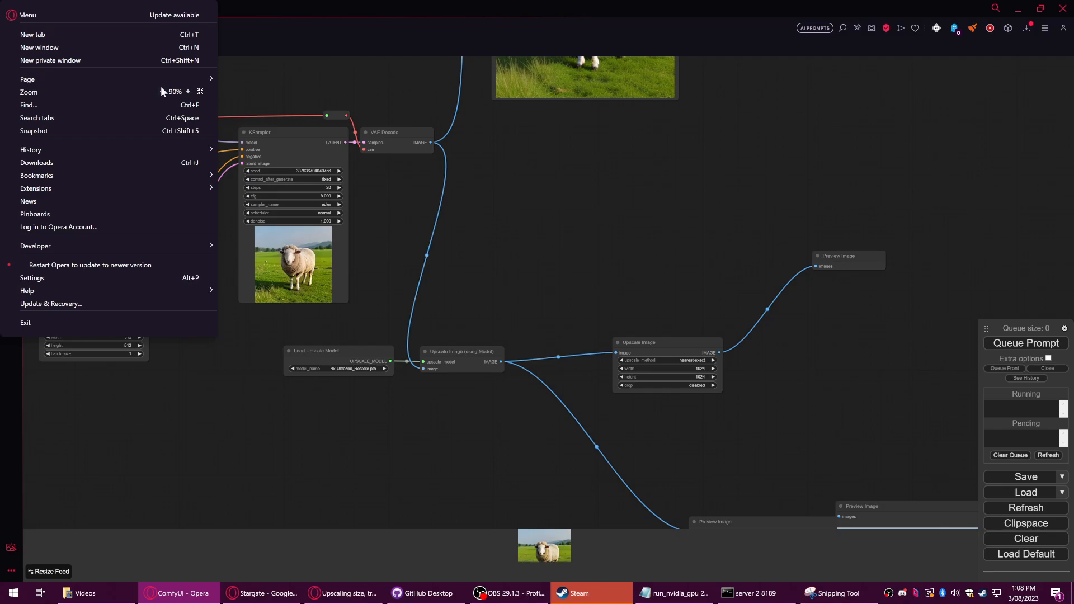
mouse_move(442, 273)
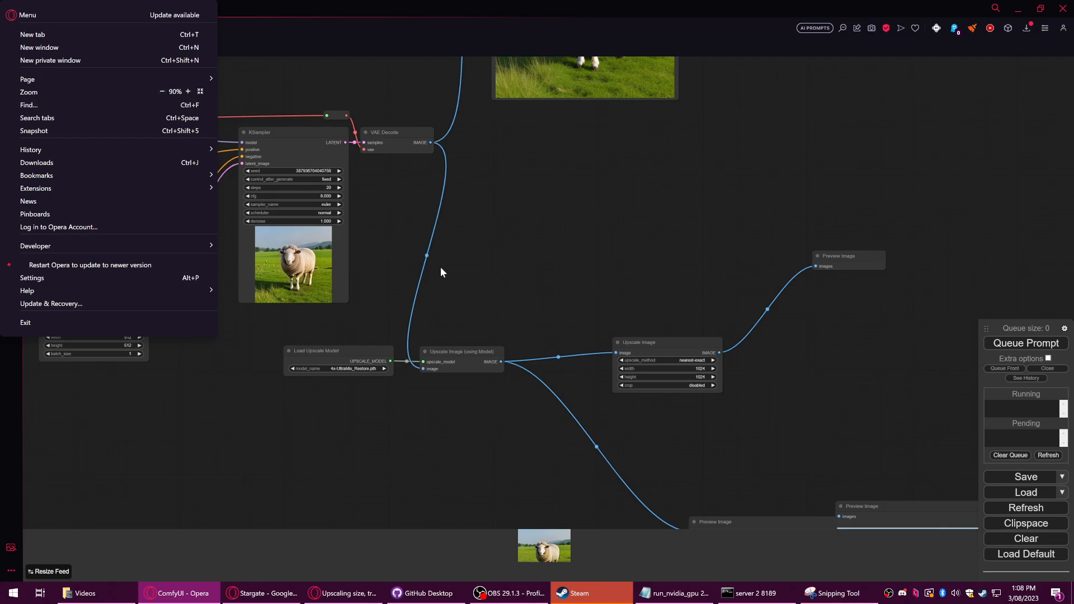
left_click(443, 273)
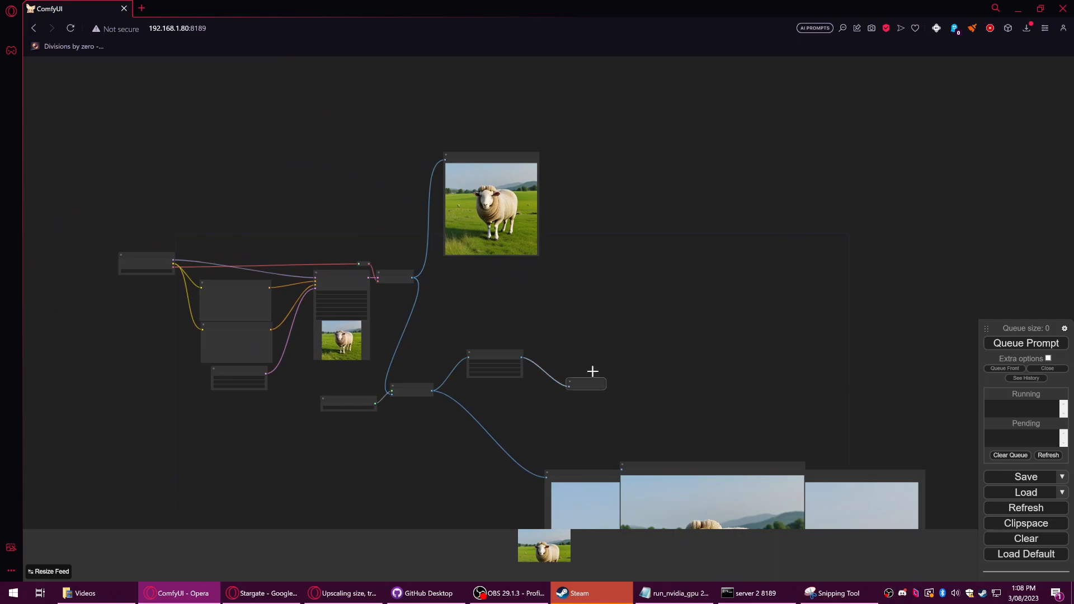
- Queue the prompt to regenerate the model-upscaled and 1024×1024 sheep previews
left_click(1026, 343)
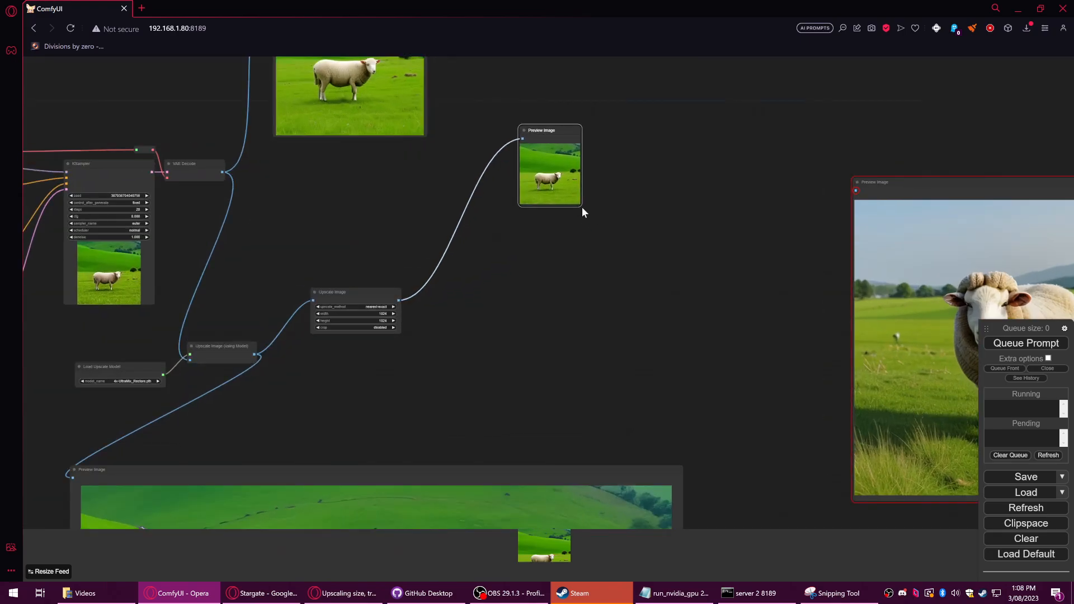
- View the large upscaled sheep up close, then enlarge the resized sheep preview
left_click_drag(580, 202, 837, 491)
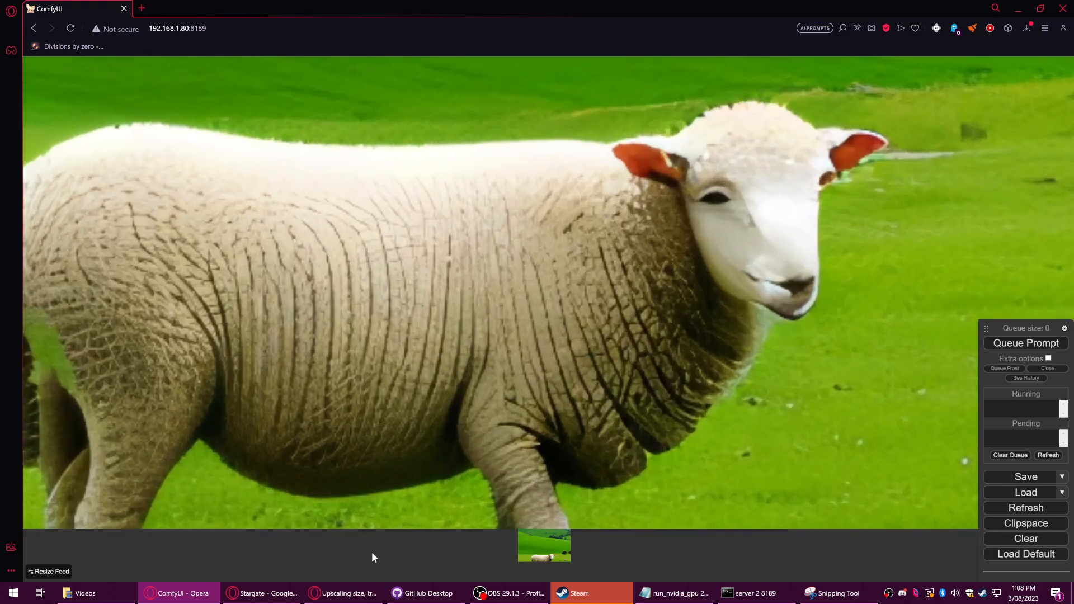
mouse_move(637, 378)
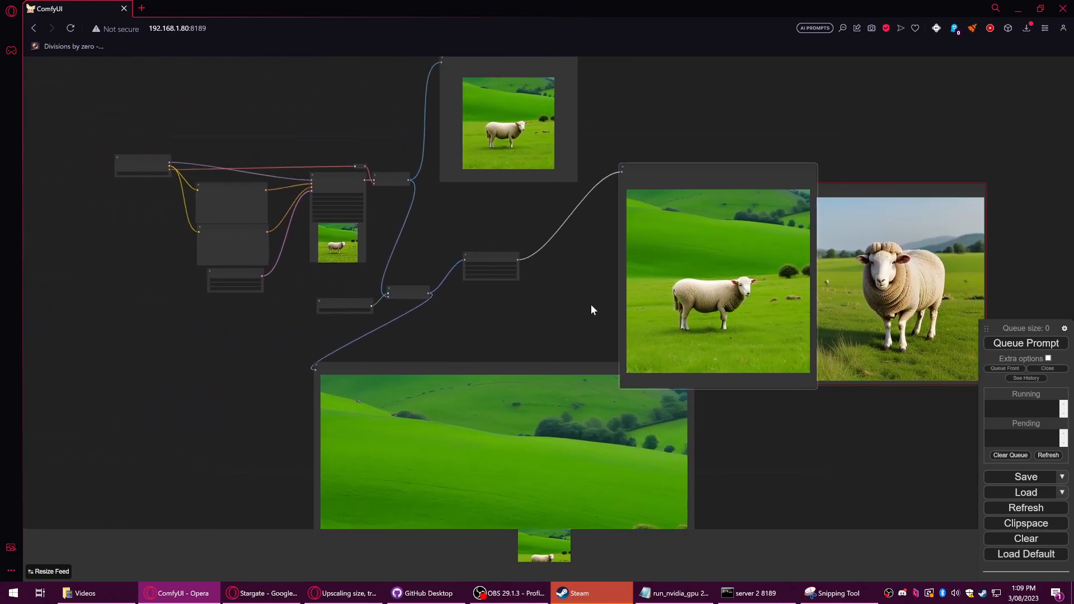
left_click_drag(593, 309, 511, 263)
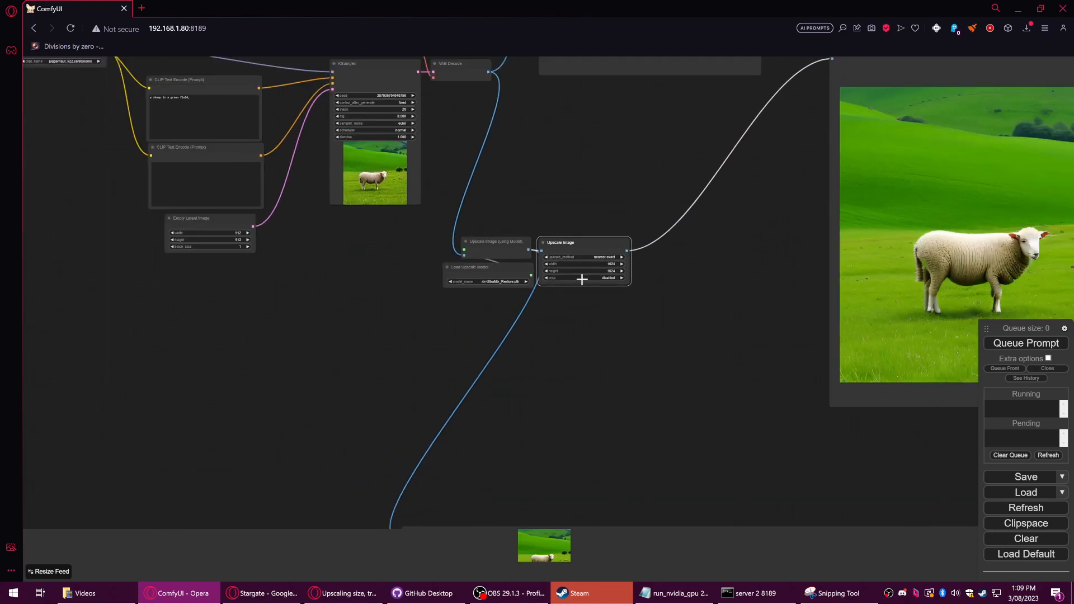
mouse_move(480, 261)
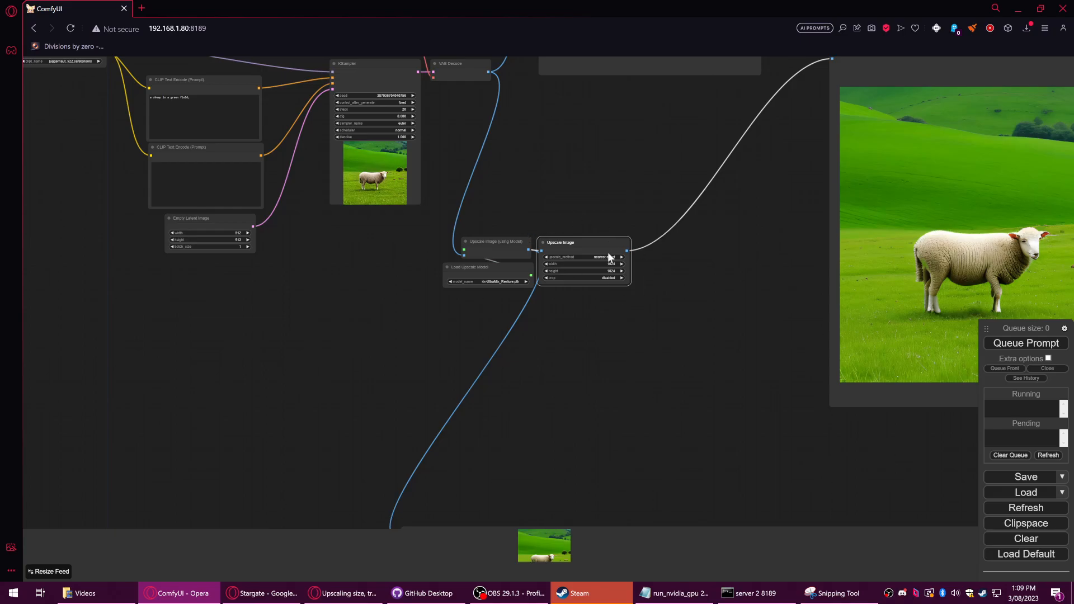
- Nudge Upscale Image into place and move Load Upscale Model beneath the model upscaler
left_click(621, 257)
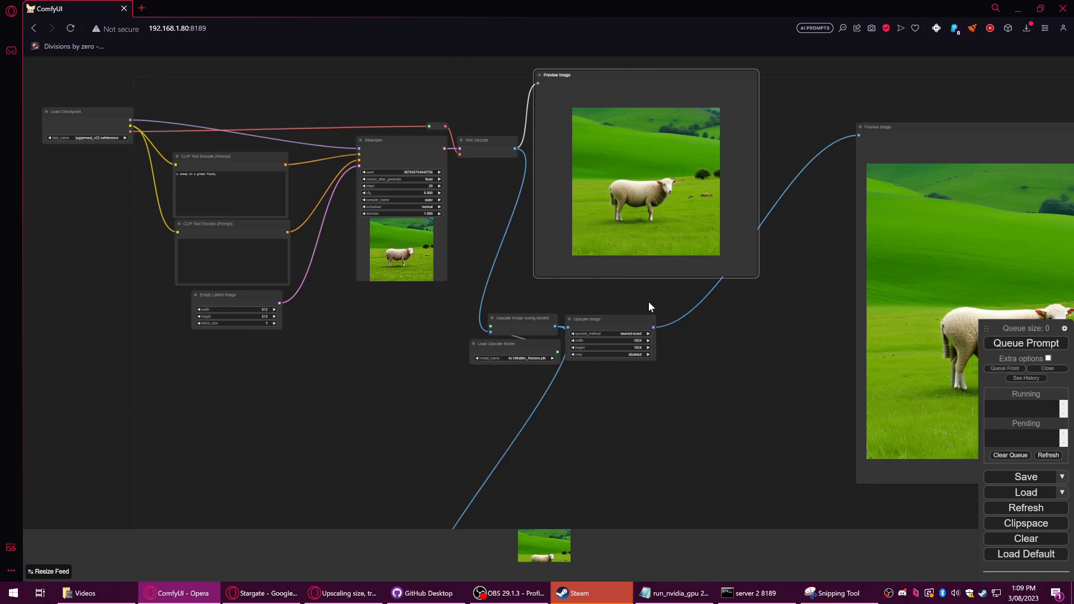
mouse_move(543, 432)
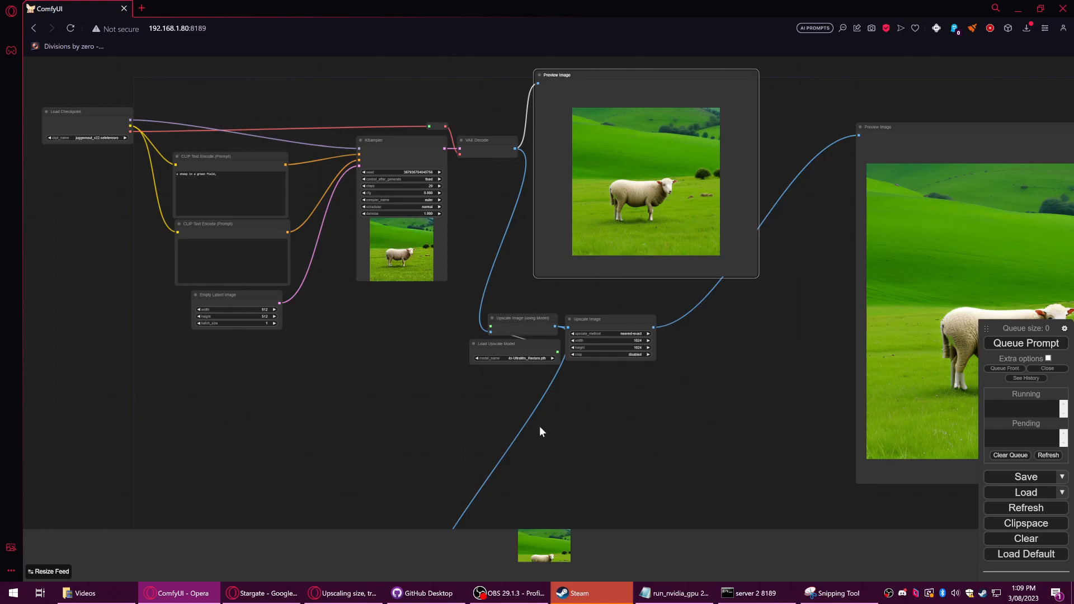
mouse_move(687, 425)
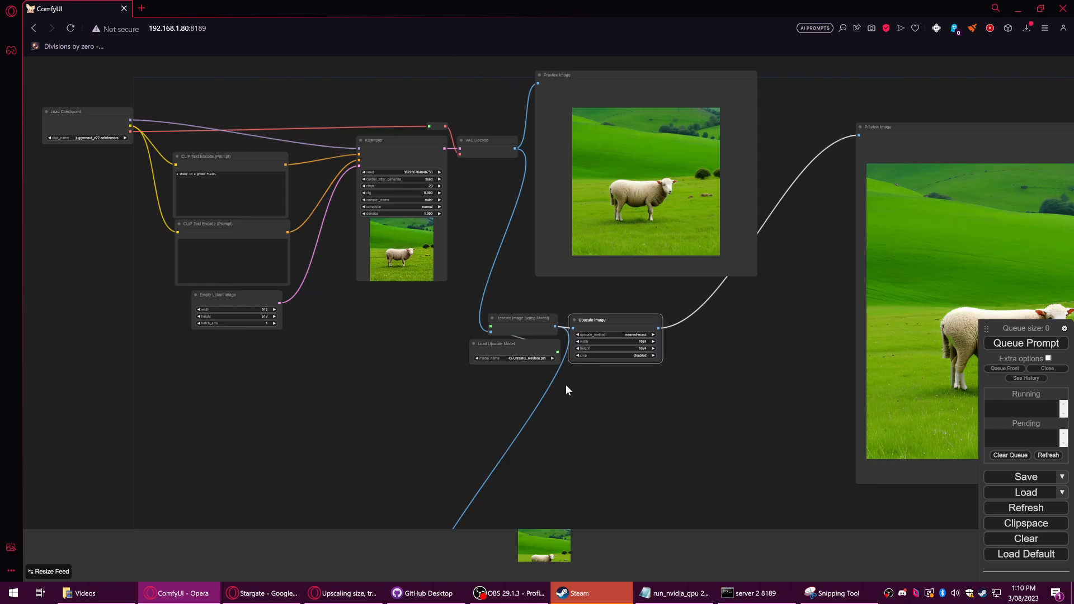
left_click_drag(494, 343, 482, 352)
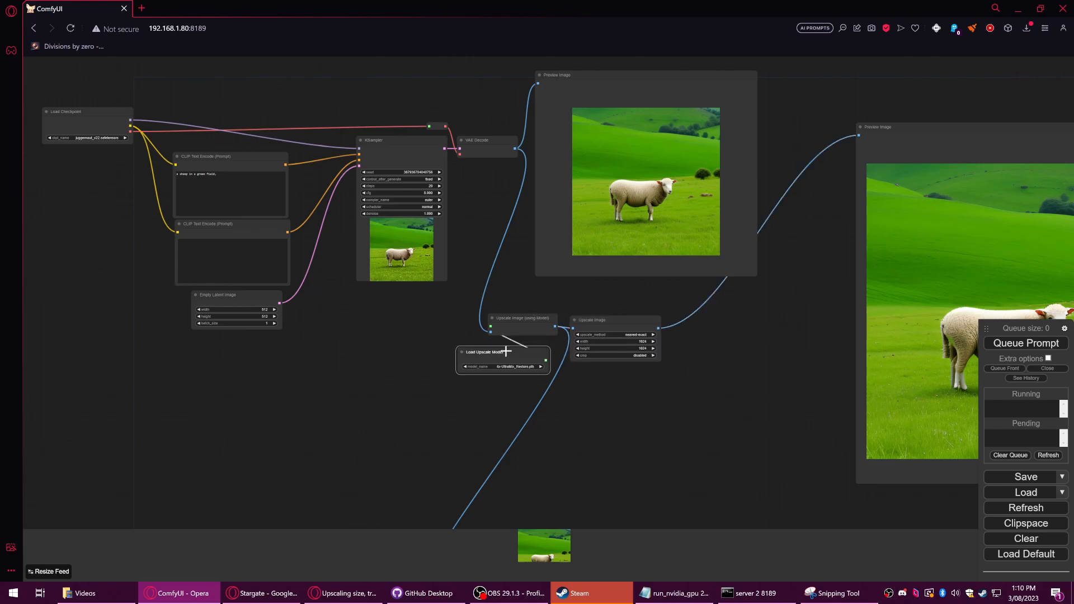
left_click_drag(502, 352, 513, 345)
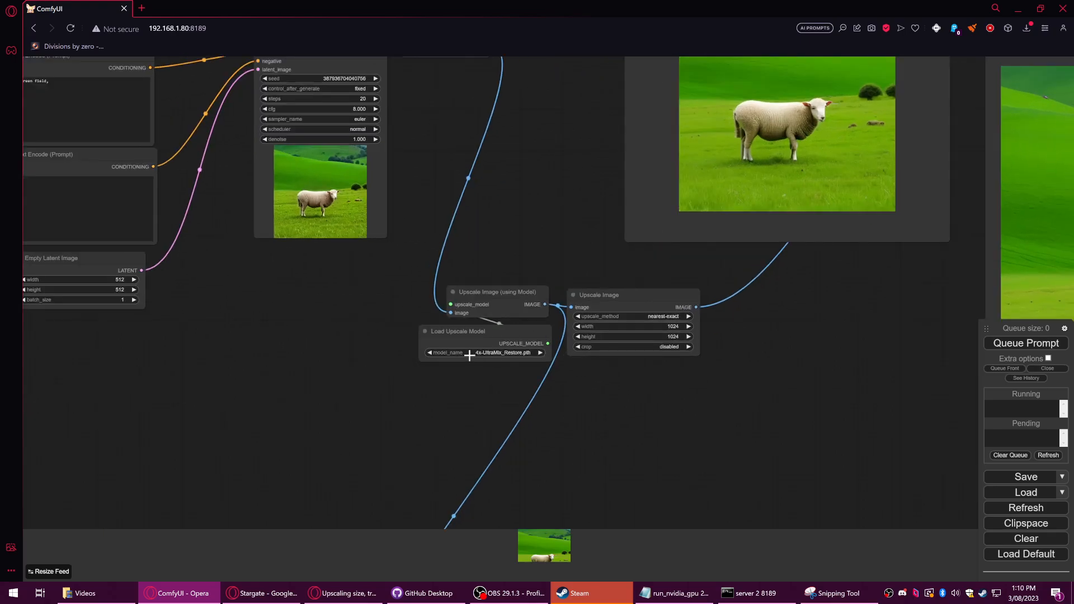
mouse_move(851, 179)
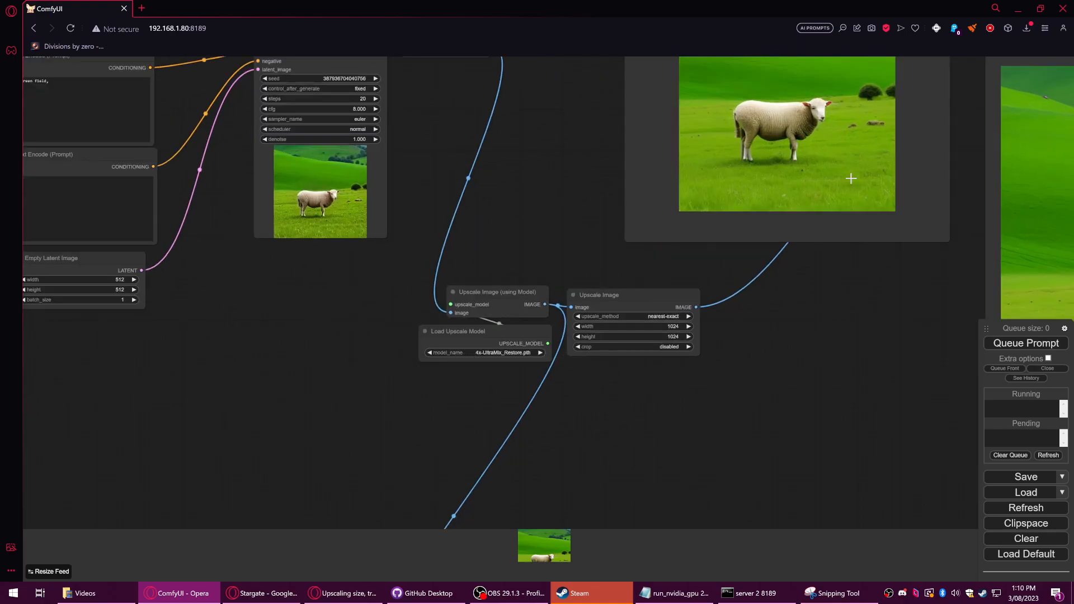
mouse_move(592, 348)
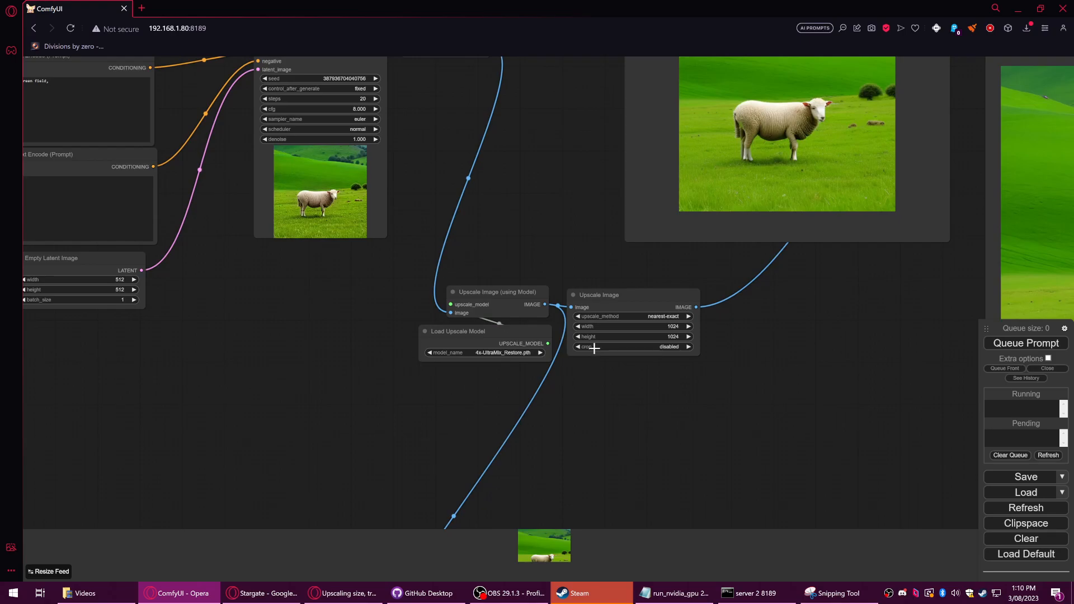
mouse_move(946, 354)
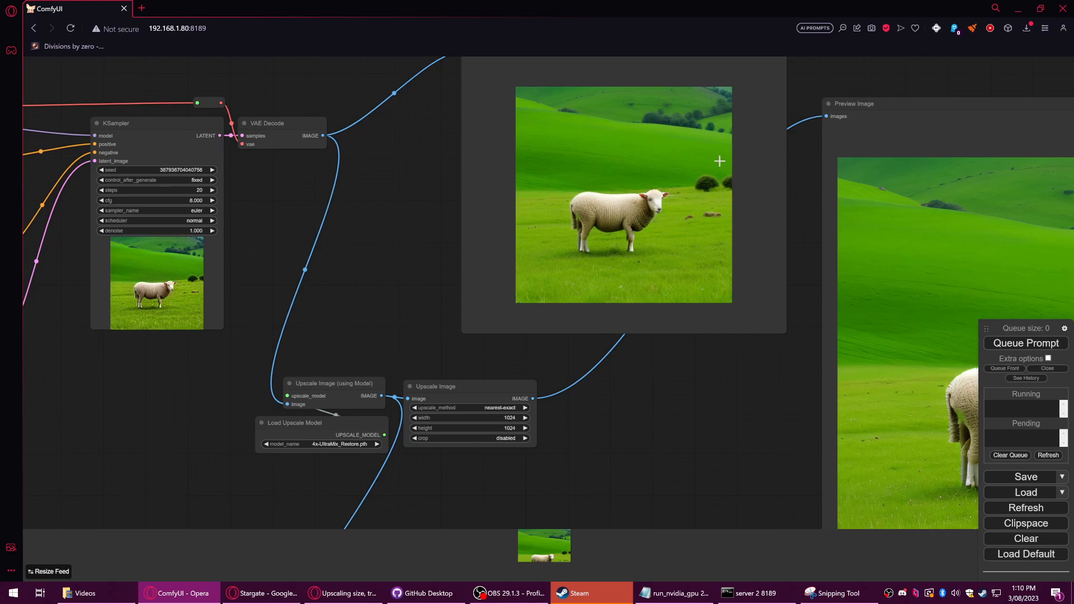
mouse_move(645, 424)
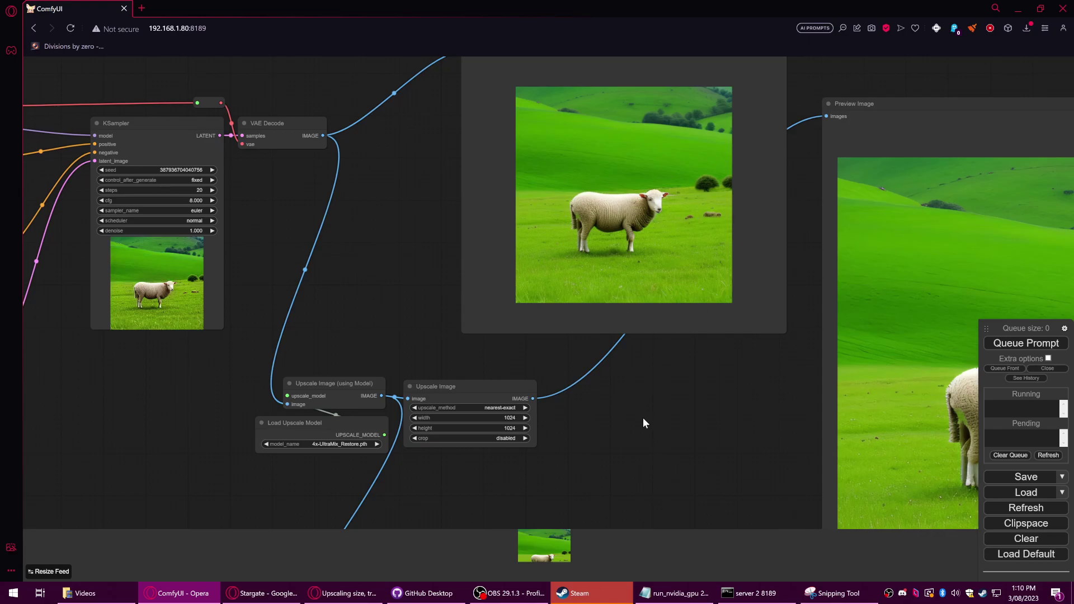
scroll("down", 3)
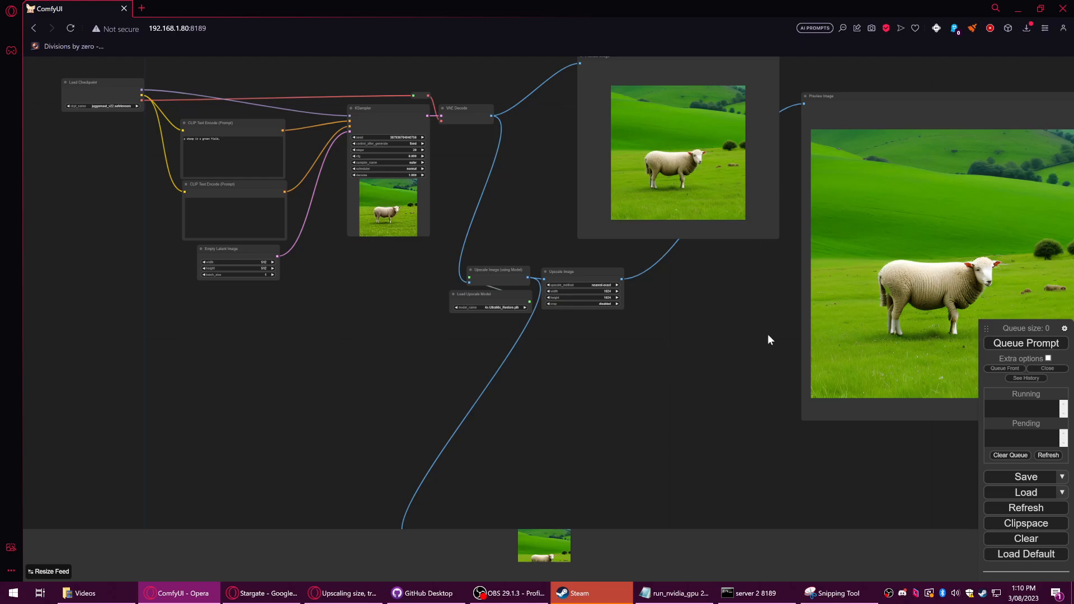
mouse_move(700, 341)
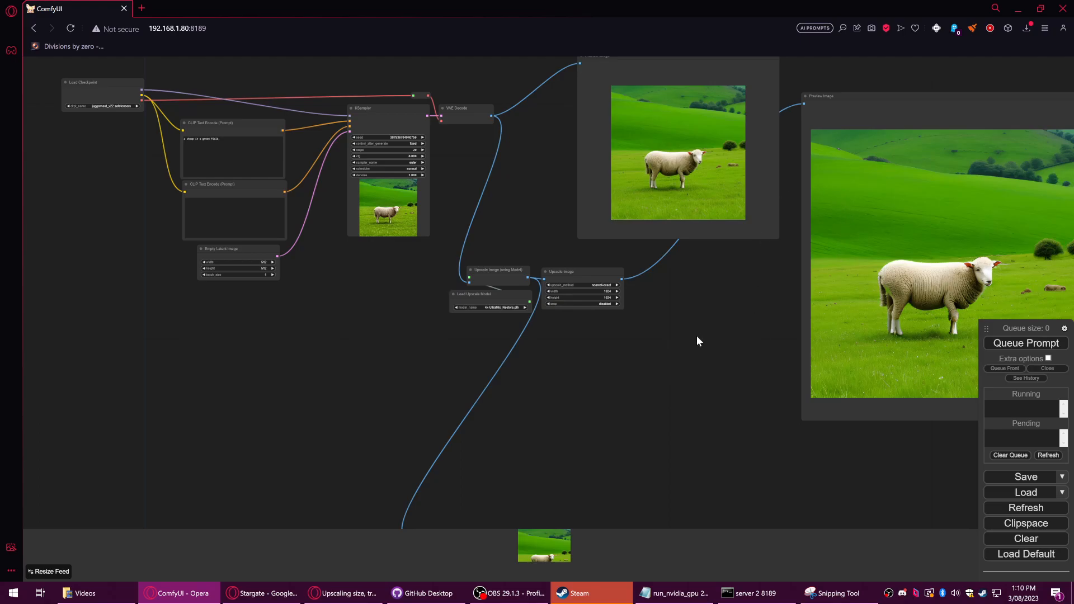
mouse_move(632, 388)
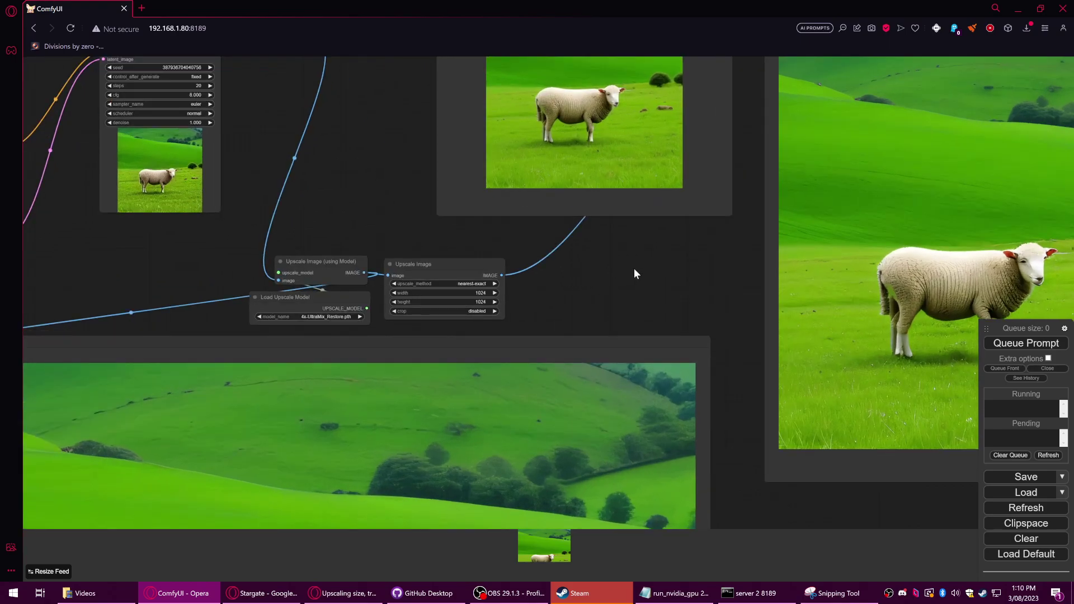
mouse_move(1018, 239)
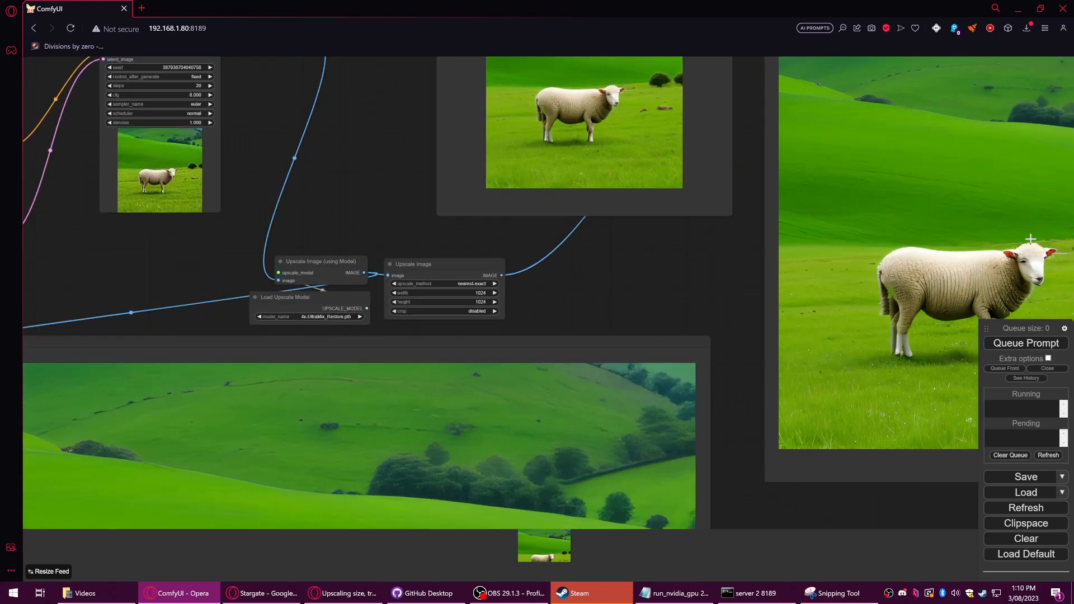